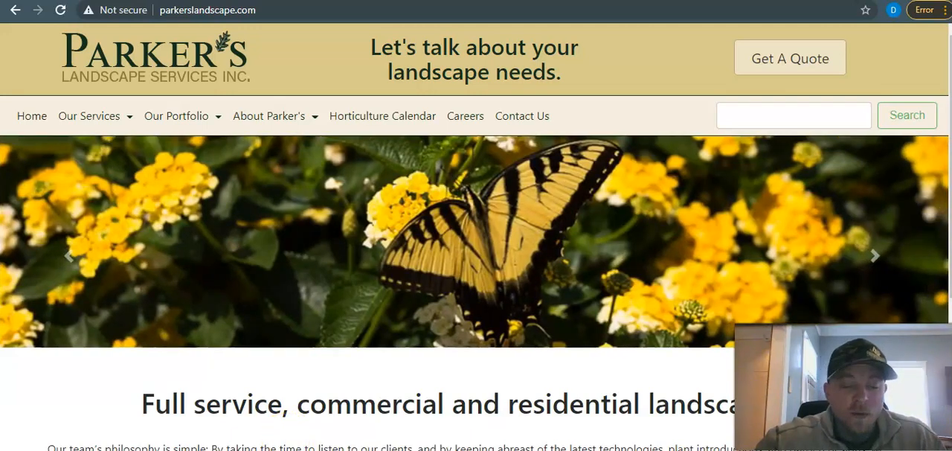
Scroll down and back up through the current Parker's Landscape page.
{"action": "left_click", "coordinate": [875, 255]}
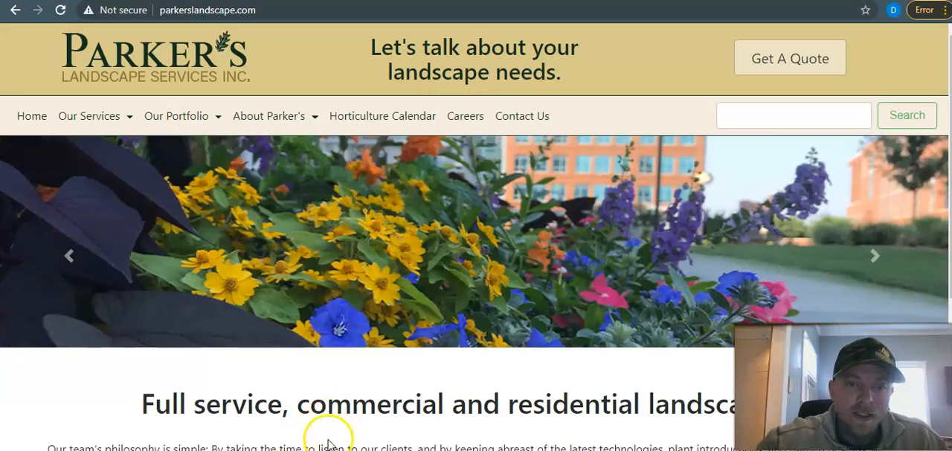
{"action": "mouse_move", "coordinate": [336, 435]}
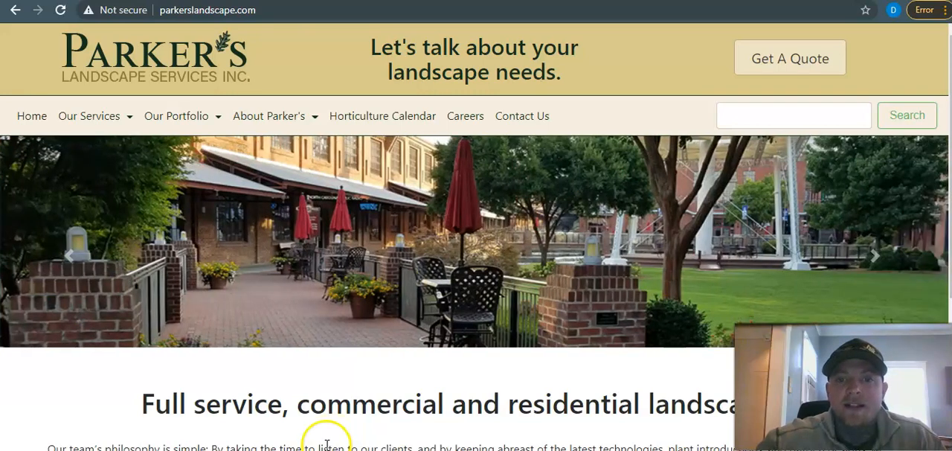
{"action": "mouse_move", "coordinate": [333, 444]}
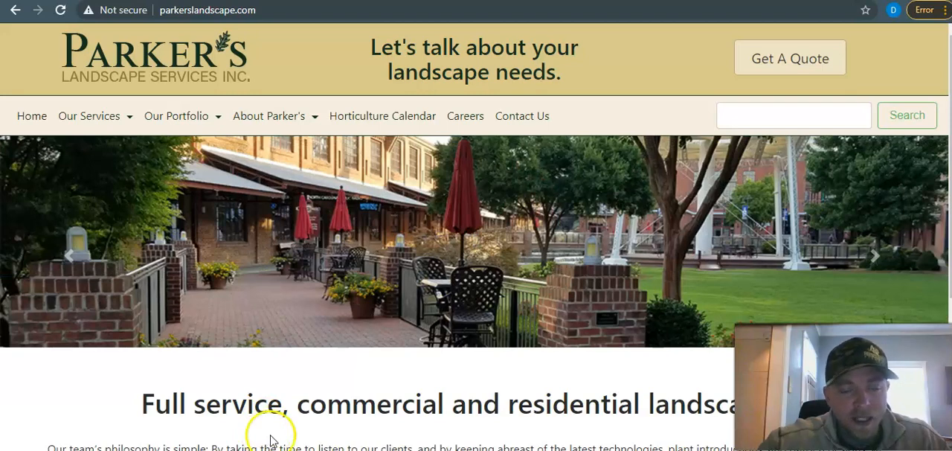
{"action": "mouse_move", "coordinate": [270, 435]}
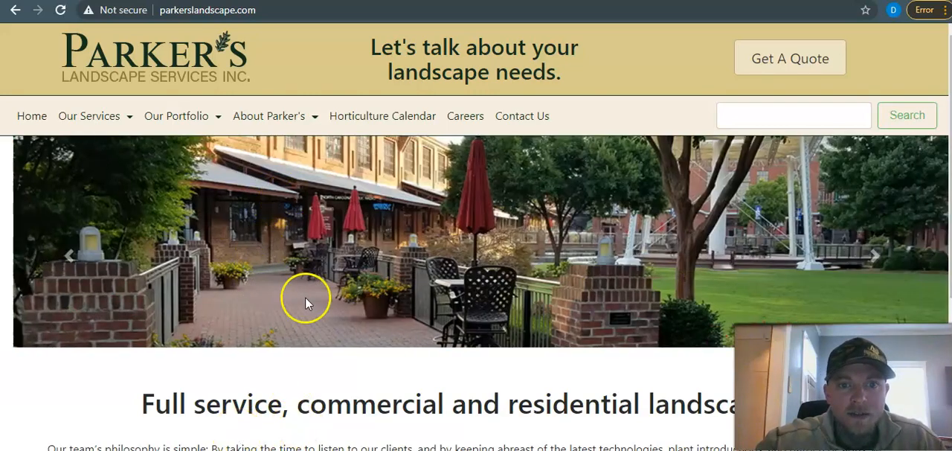
{"action": "scroll", "scroll_direction": "down", "scroll_amount": 3}
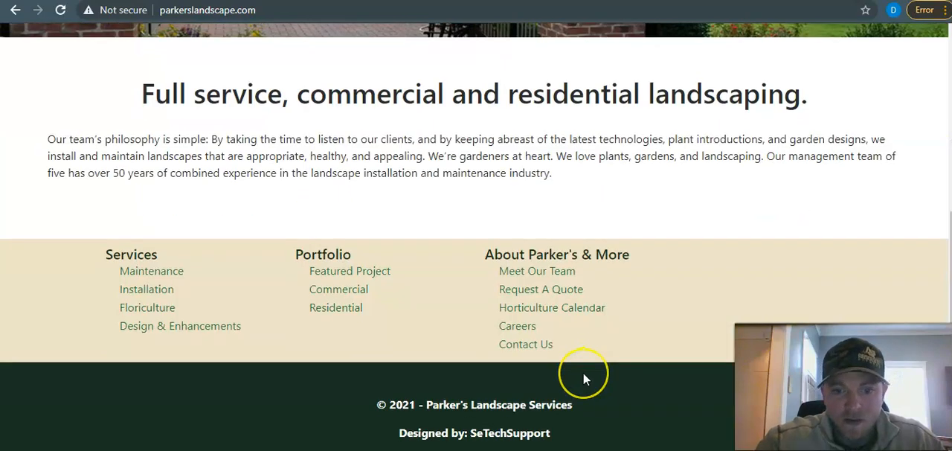
{"action": "scroll", "scroll_direction": "up", "scroll_amount": 3}
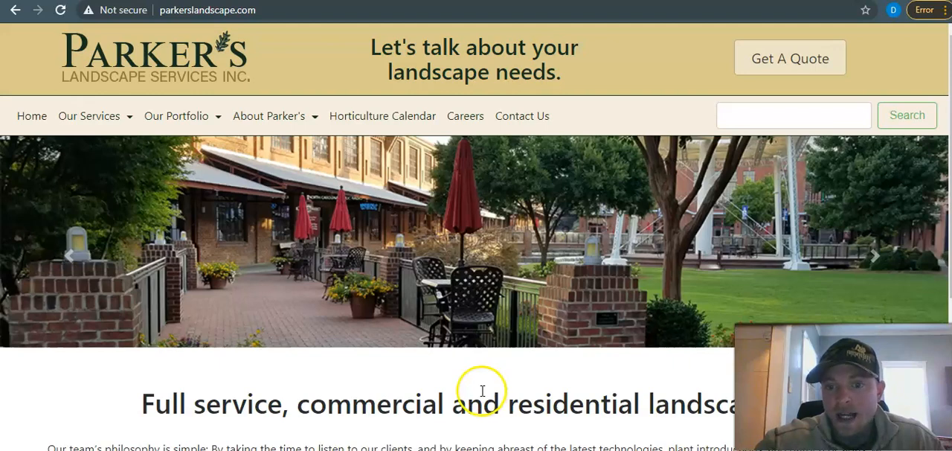
{"action": "mouse_move", "coordinate": [479, 384]}
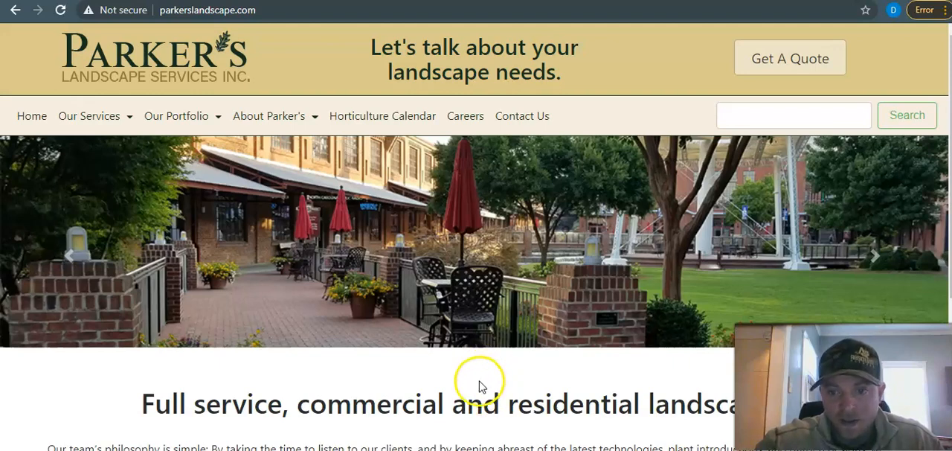
{"action": "mouse_move", "coordinate": [480, 397]}
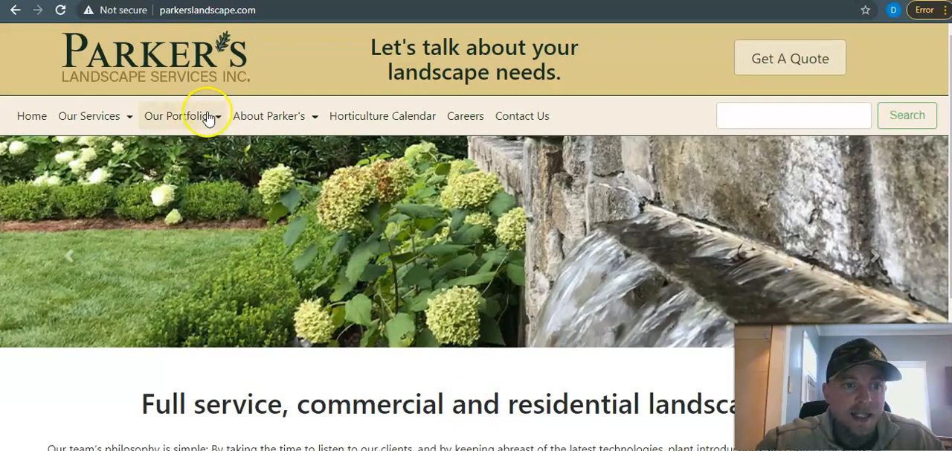
{"action": "mouse_move", "coordinate": [290, 354]}
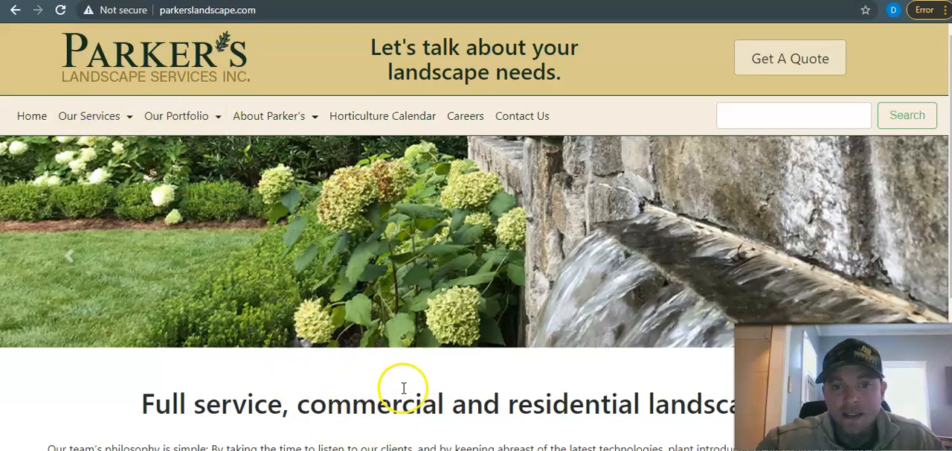
{"action": "mouse_move", "coordinate": [396, 394]}
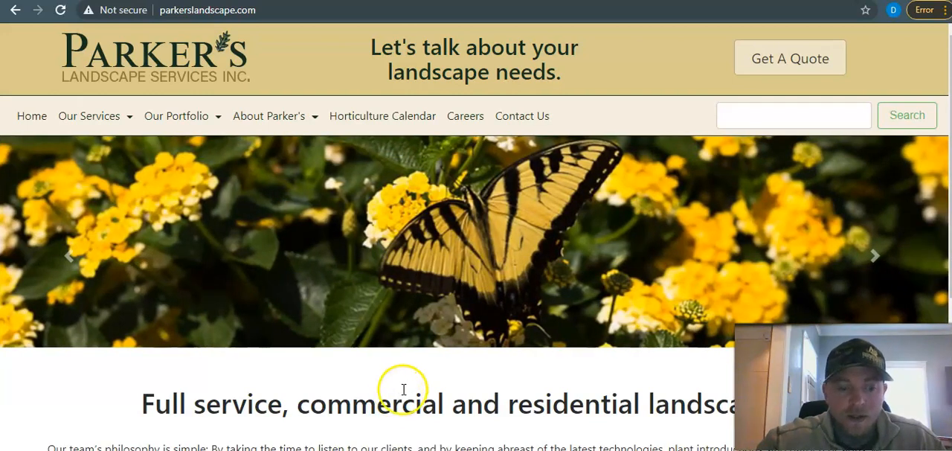
{"action": "mouse_move", "coordinate": [400, 385]}
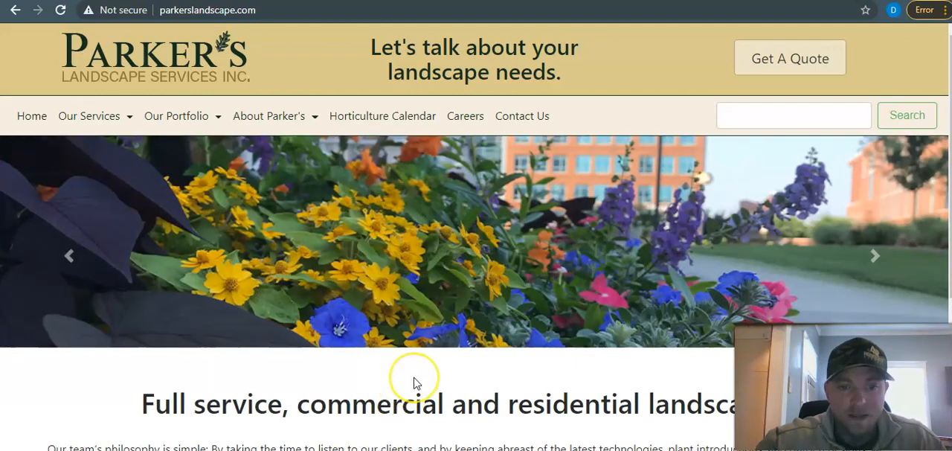
{"action": "mouse_move", "coordinate": [414, 372]}
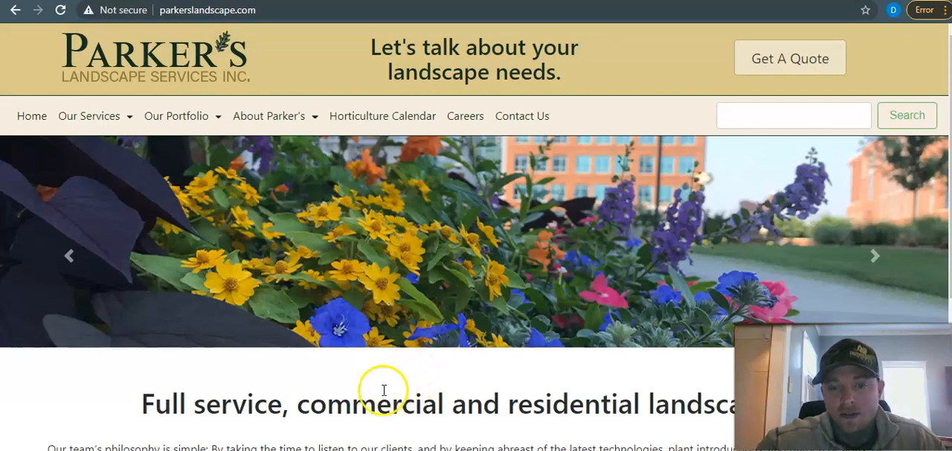
{"action": "mouse_move", "coordinate": [458, 384]}
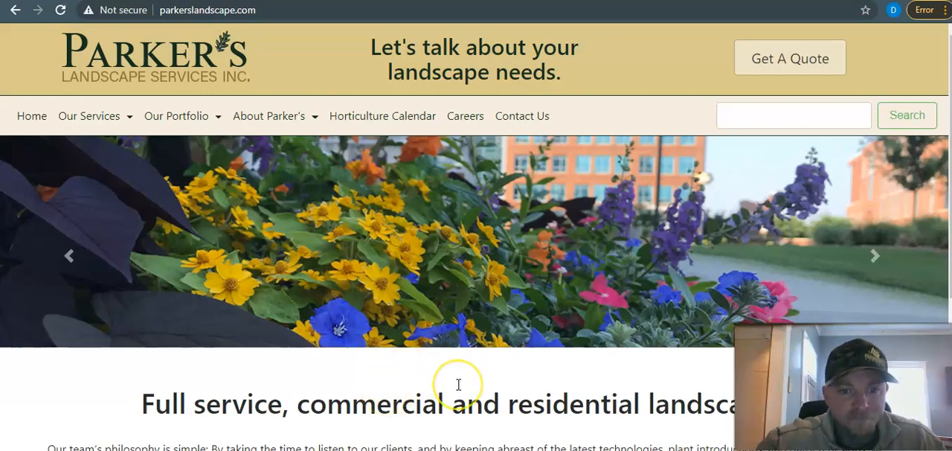
{"action": "scroll", "scroll_direction": "down", "scroll_amount": 3}
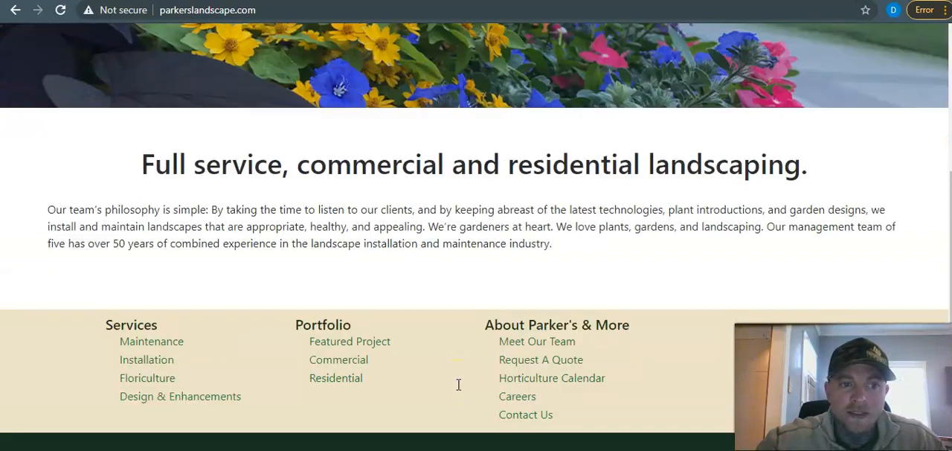
{"action": "scroll", "scroll_direction": "up", "scroll_amount": 3}
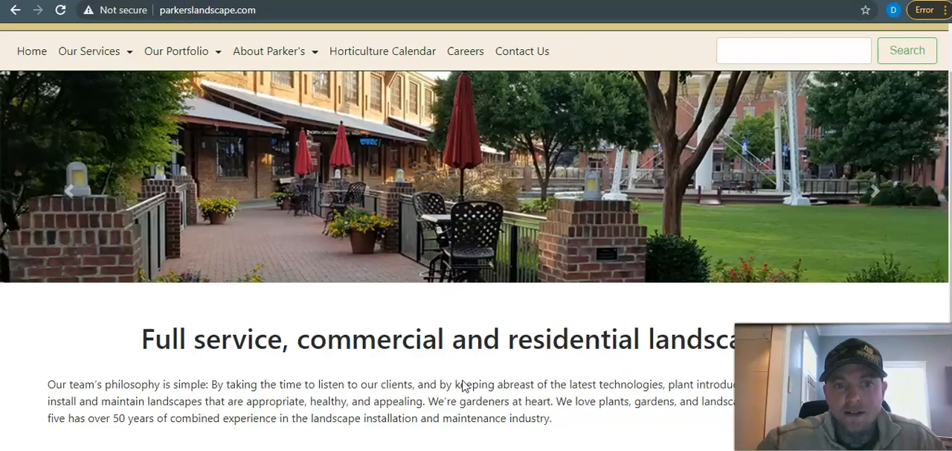
Go to Our Services > Maintenance and scroll through its list of maintenance services.
{"action": "left_click", "coordinate": [88, 116]}
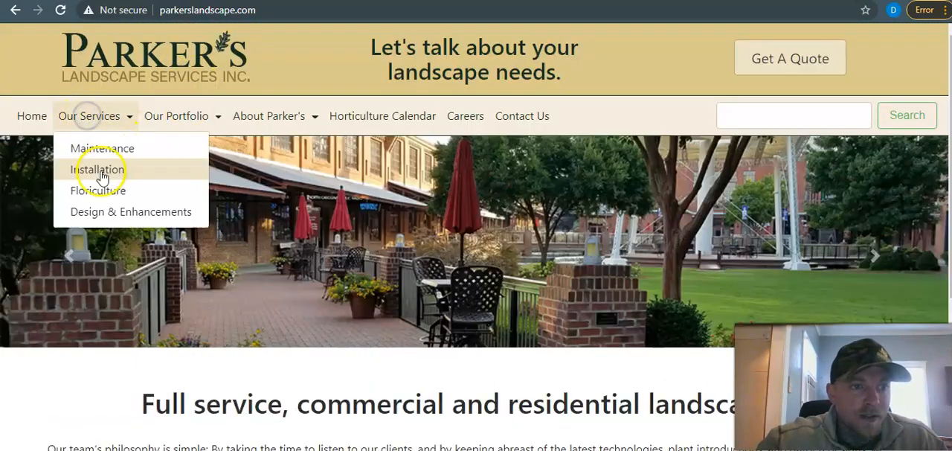
{"action": "left_click", "coordinate": [102, 149]}
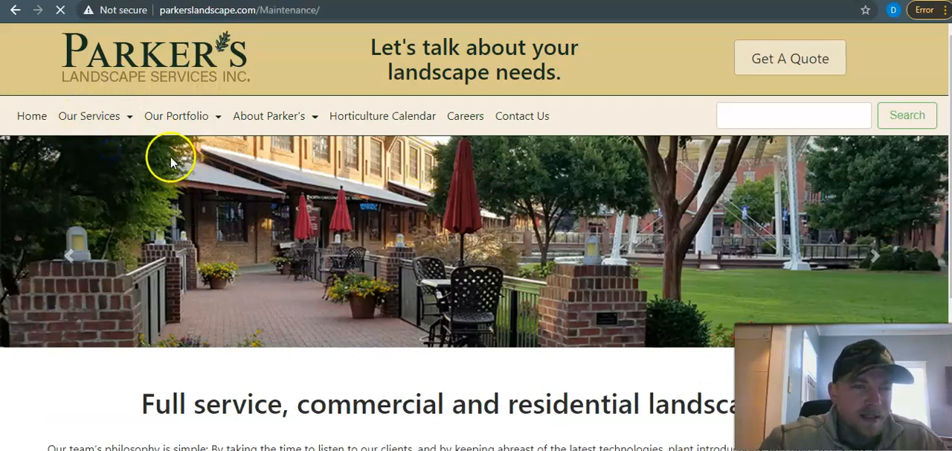
{"action": "scroll", "scroll_direction": "down", "scroll_amount": 3}
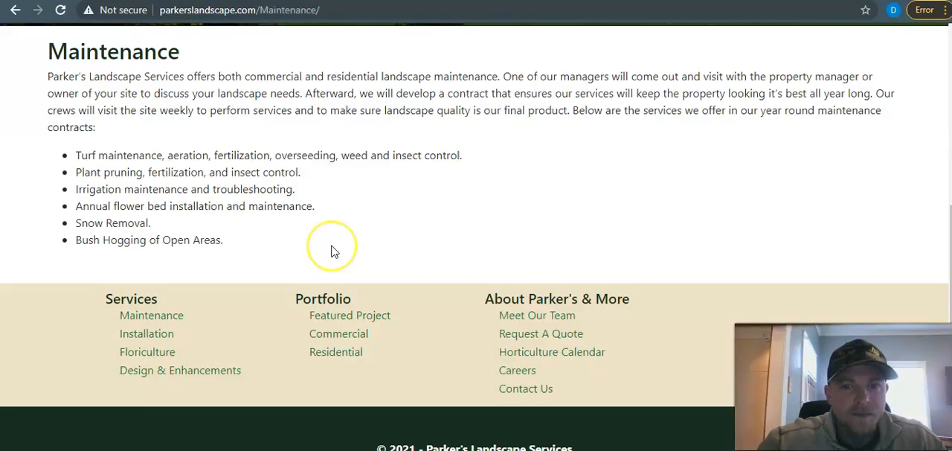
{"action": "scroll", "scroll_direction": "up", "scroll_amount": 3}
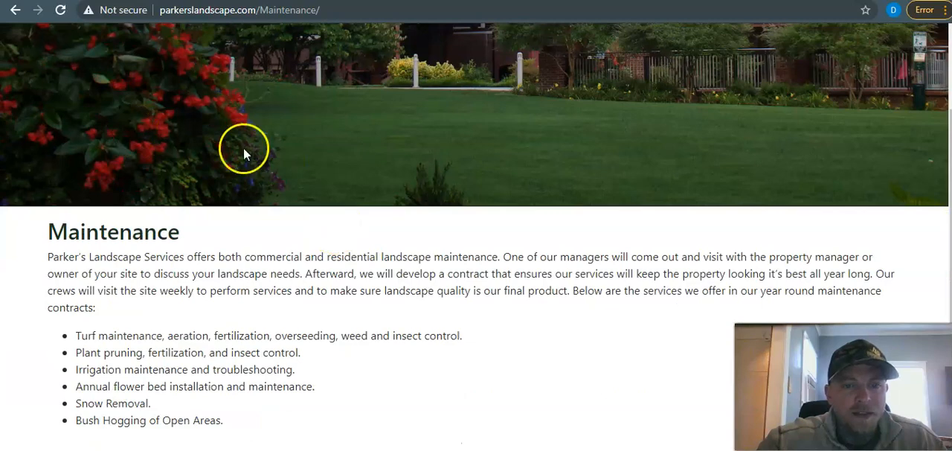
{"action": "scroll", "scroll_direction": "down", "scroll_amount": 3}
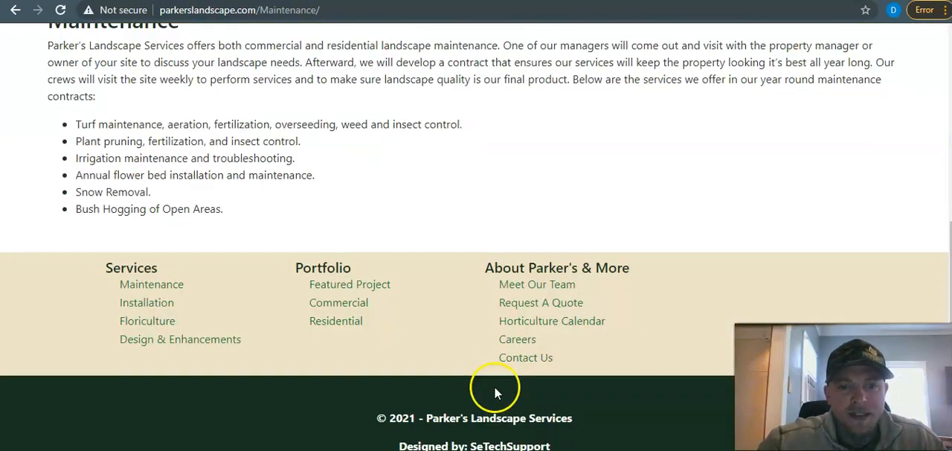
{"action": "scroll", "scroll_direction": "up", "scroll_amount": 3}
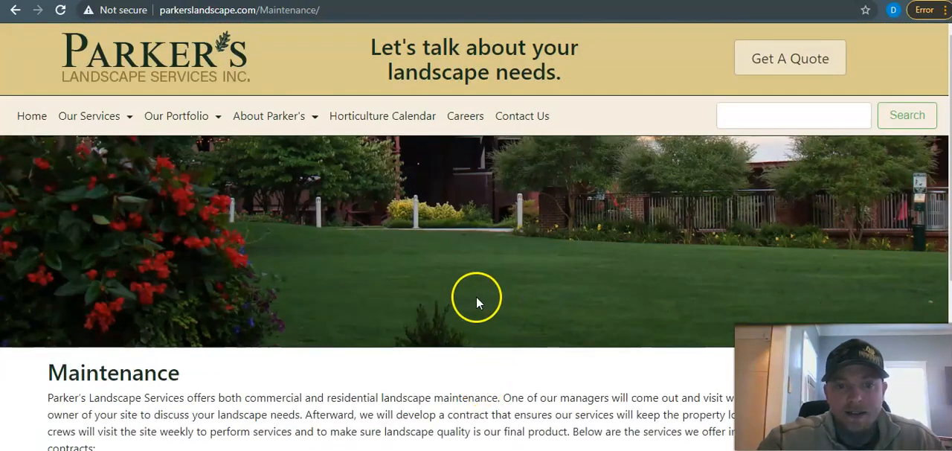
Bring up the Maintenance page's save dialog, then cancel it and stay on the page.
{"action": "right_click", "coordinate": [459, 257]}
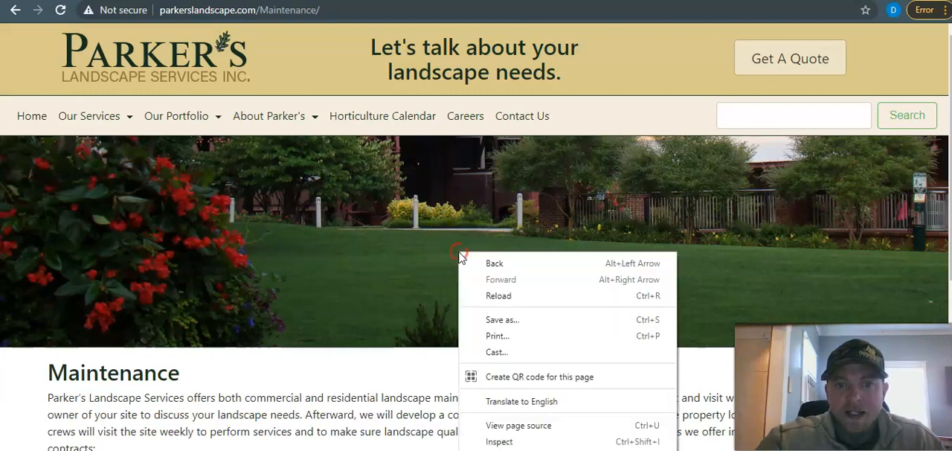
{"action": "mouse_move", "coordinate": [498, 319]}
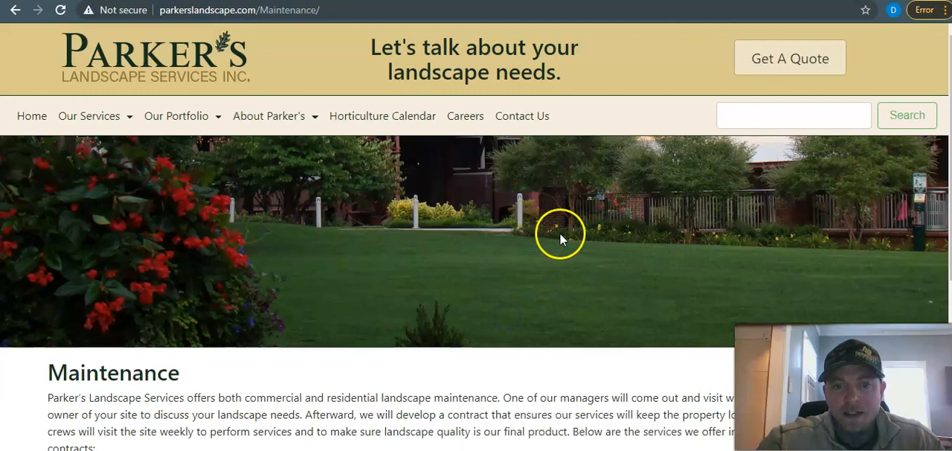
{"action": "mouse_move", "coordinate": [365, 156]}
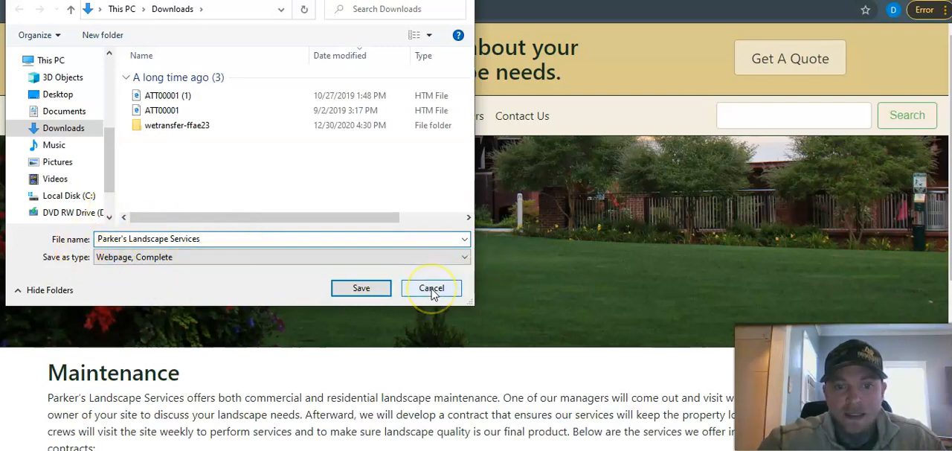
{"action": "left_click", "coordinate": [431, 288]}
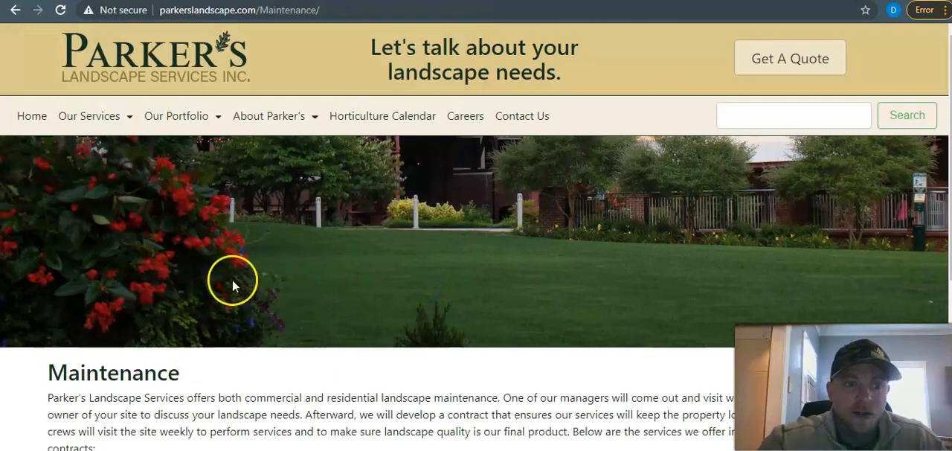
{"action": "mouse_move", "coordinate": [558, 242]}
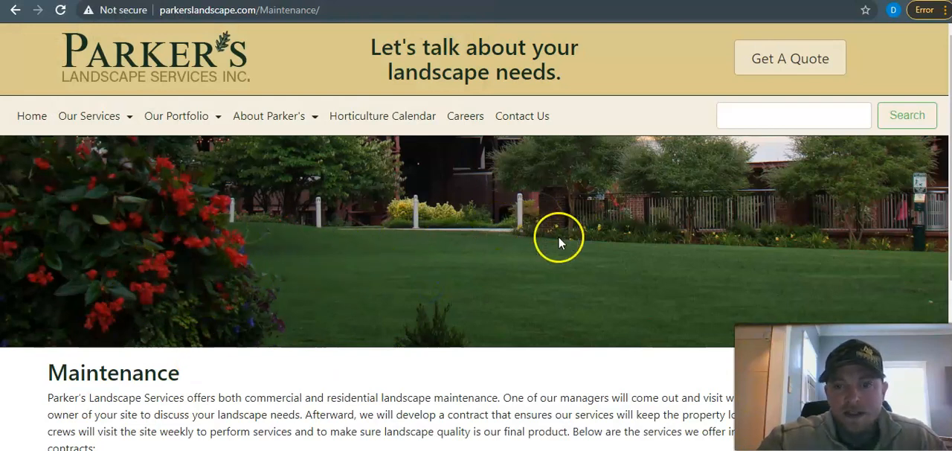
{"action": "mouse_move", "coordinate": [662, 253]}
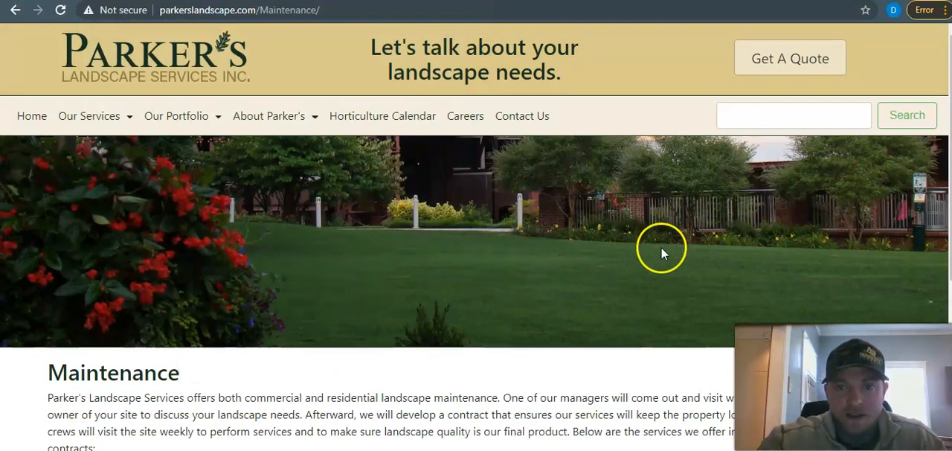
{"action": "mouse_move", "coordinate": [499, 224]}
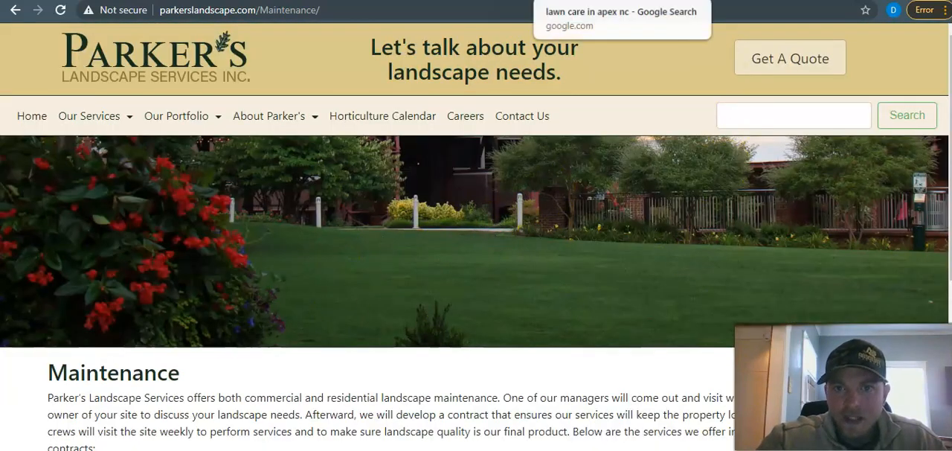
Return to the 'lawn care in apex nc' results and scroll past local service ads.
{"action": "left_click", "coordinate": [621, 20]}
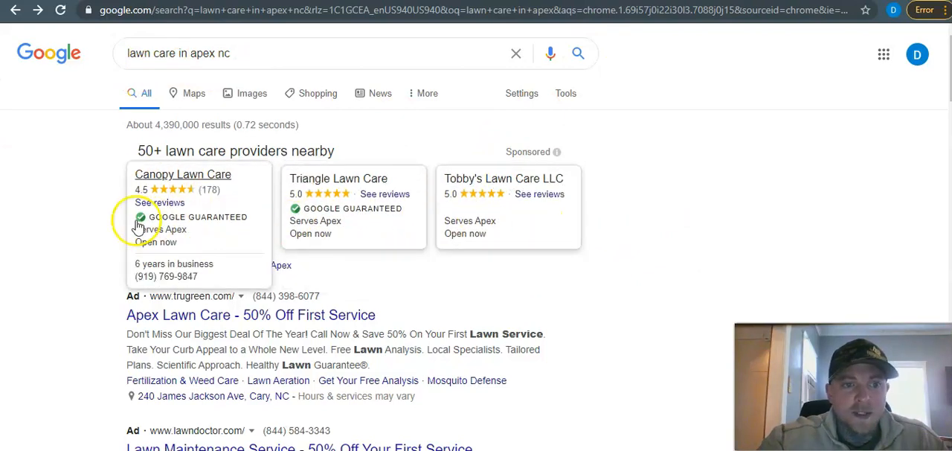
{"action": "mouse_move", "coordinate": [209, 244]}
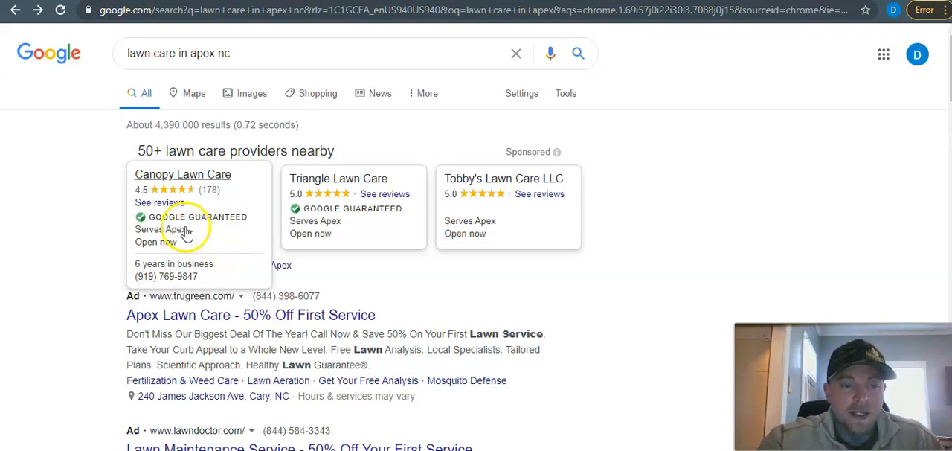
{"action": "scroll", "scroll_direction": "down", "scroll_amount": 3}
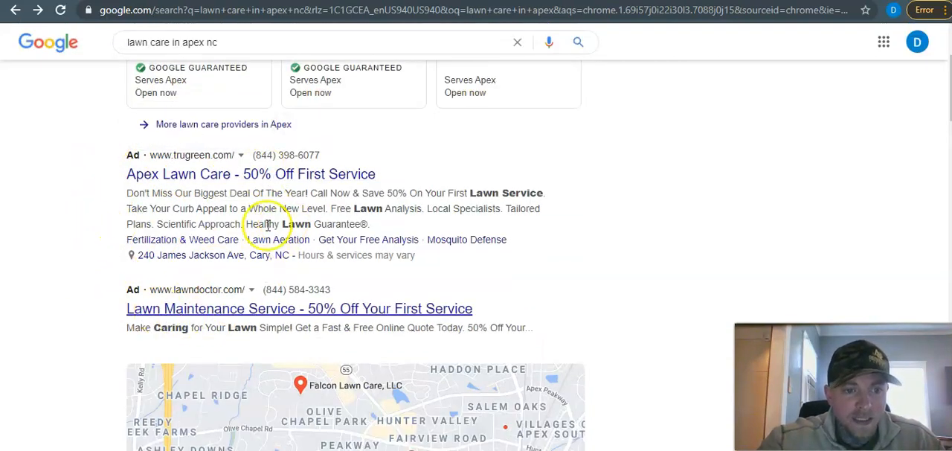
{"action": "mouse_move", "coordinate": [290, 212]}
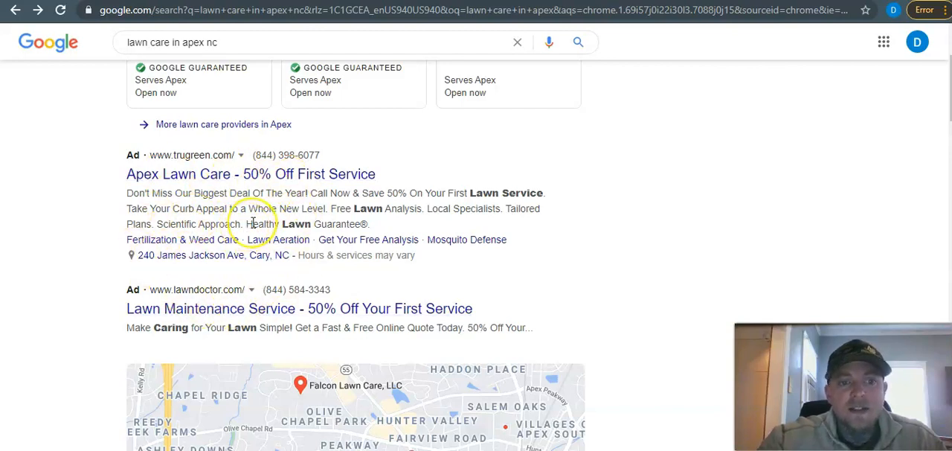
{"action": "mouse_move", "coordinate": [253, 223]}
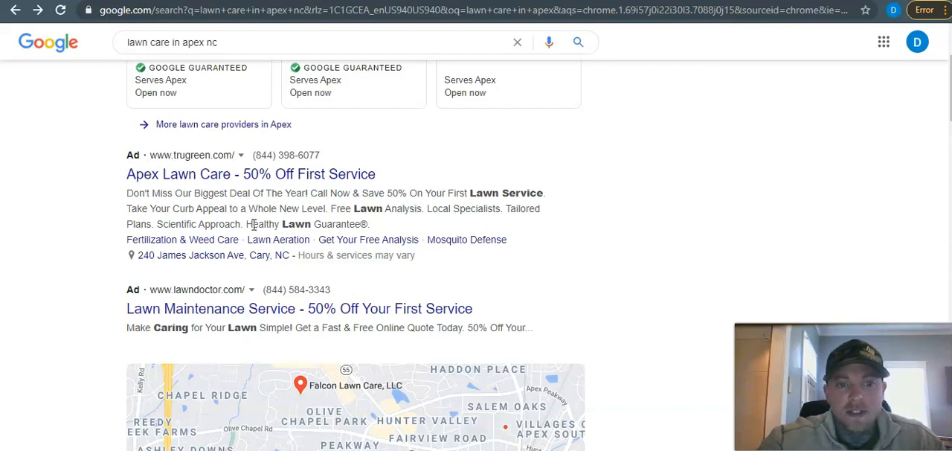
{"action": "mouse_move", "coordinate": [285, 286]}
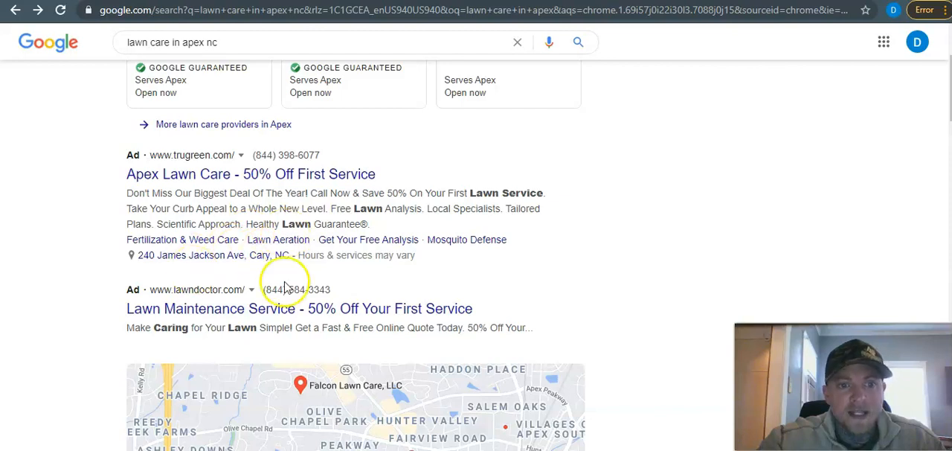
{"action": "scroll", "scroll_direction": "down", "scroll_amount": 3}
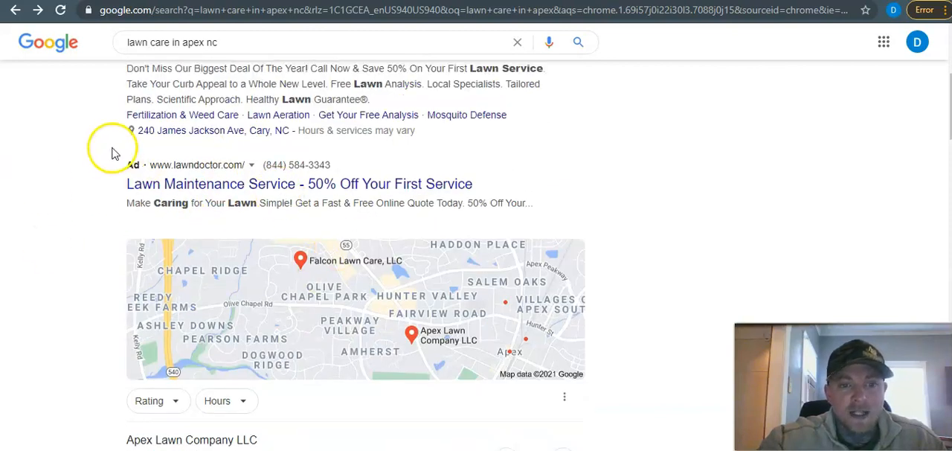
{"action": "scroll", "scroll_direction": "up", "scroll_amount": 3}
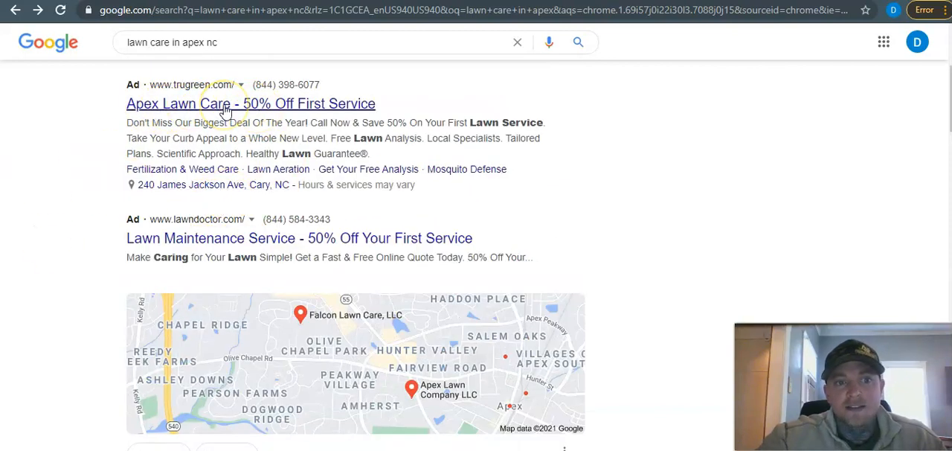
{"action": "mouse_move", "coordinate": [234, 108]}
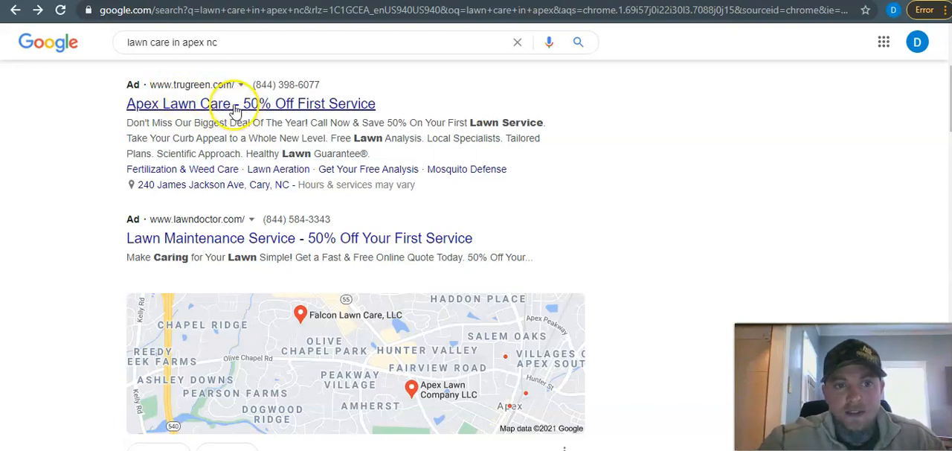
{"action": "scroll", "scroll_direction": "down", "scroll_amount": 3}
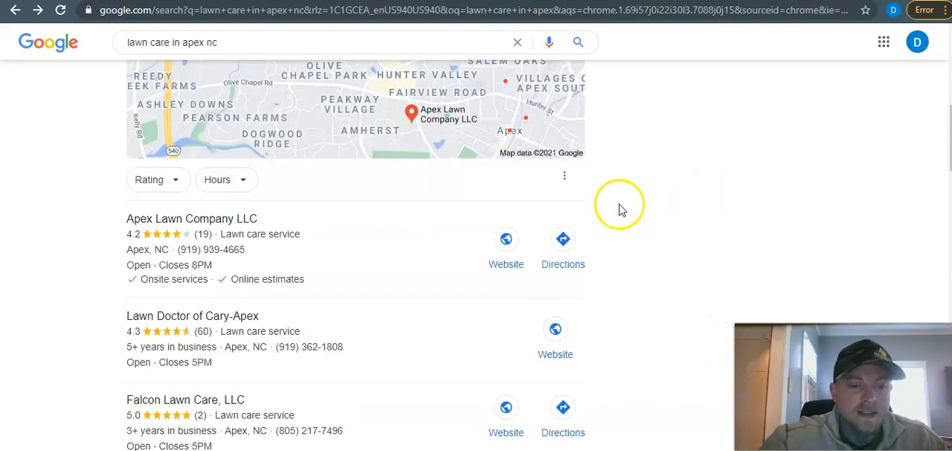
{"action": "scroll", "scroll_direction": "down", "scroll_amount": 3}
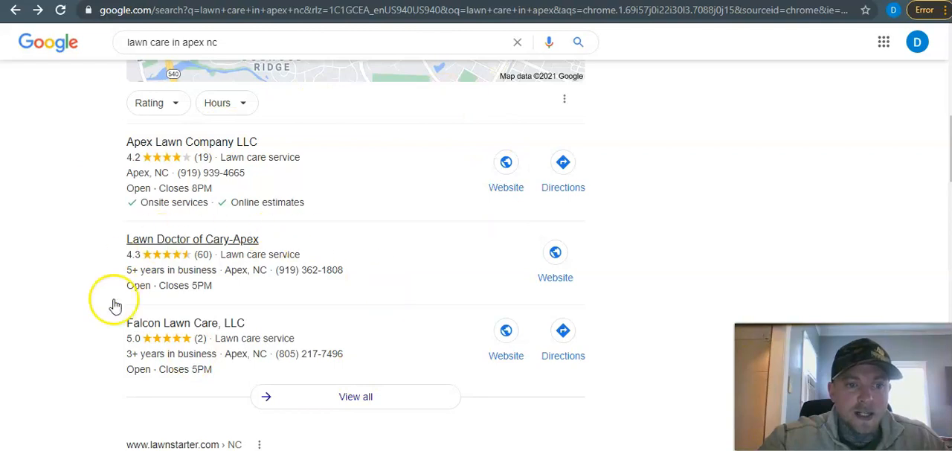
{"action": "scroll", "scroll_direction": "down", "scroll_amount": 3}
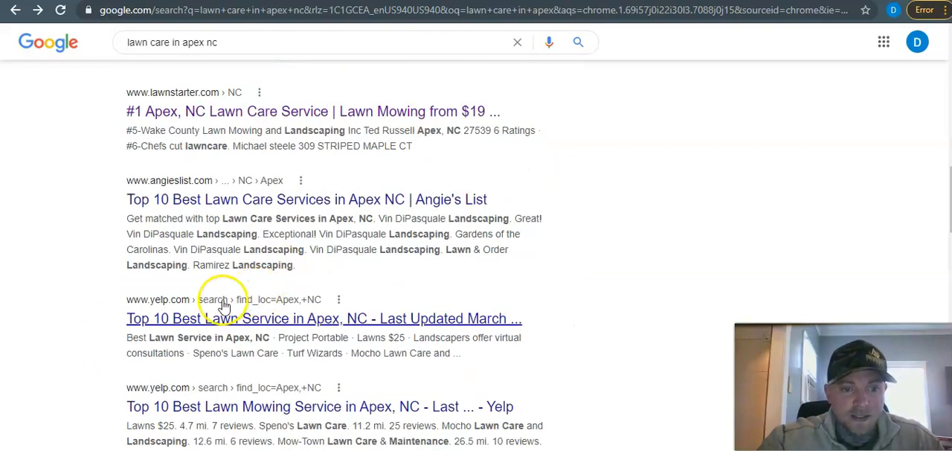
{"action": "scroll", "scroll_direction": "up", "scroll_amount": 3}
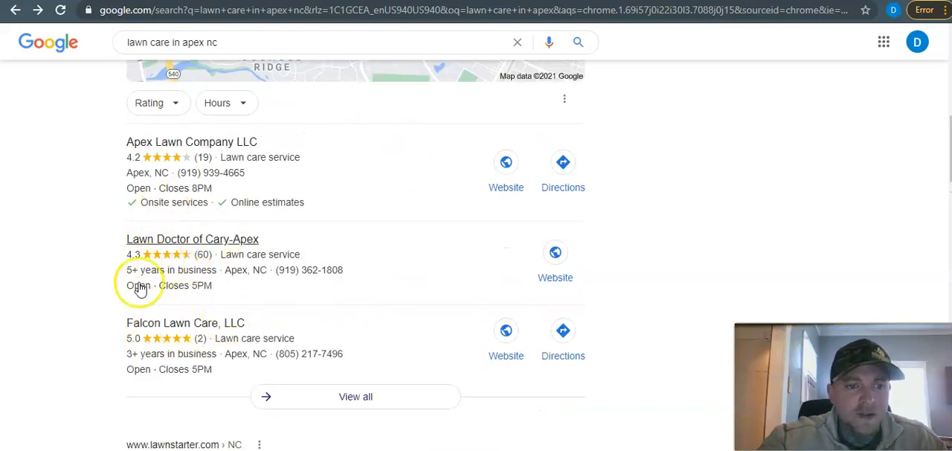
{"action": "scroll", "scroll_direction": "down", "scroll_amount": 3}
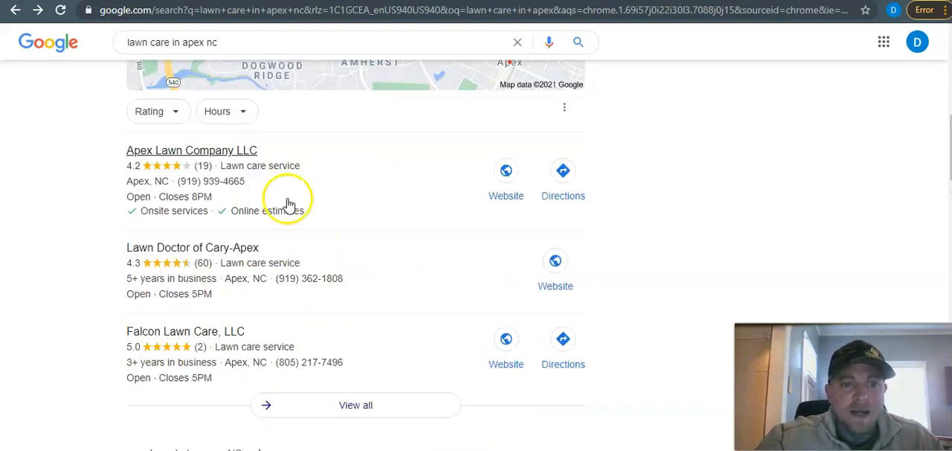
{"action": "scroll", "scroll_direction": "down", "scroll_amount": 3}
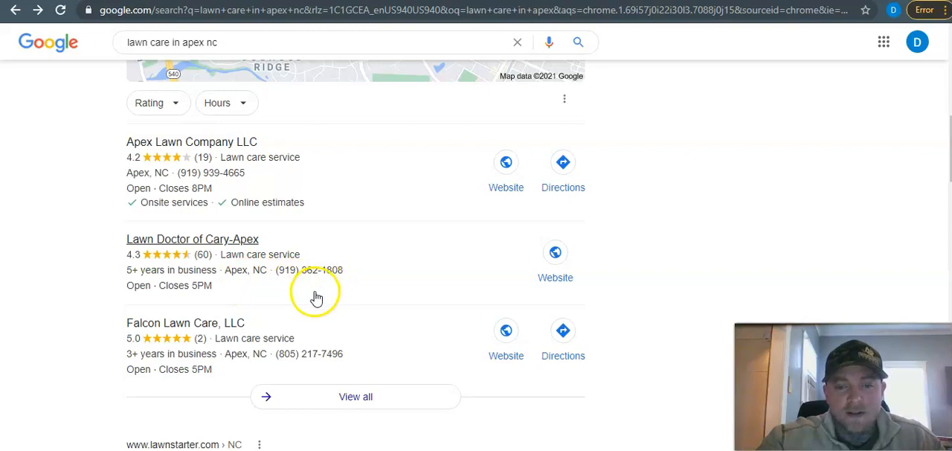
{"action": "mouse_move", "coordinate": [319, 308]}
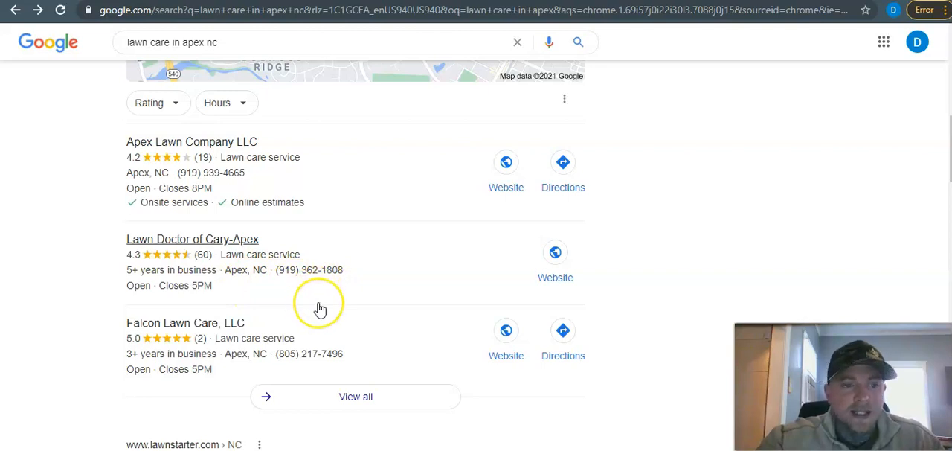
{"action": "mouse_move", "coordinate": [320, 309]}
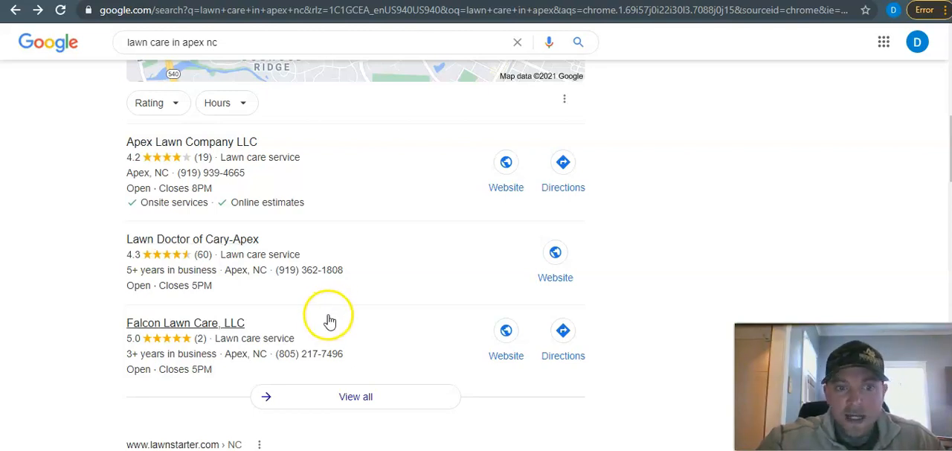
{"action": "mouse_move", "coordinate": [212, 261]}
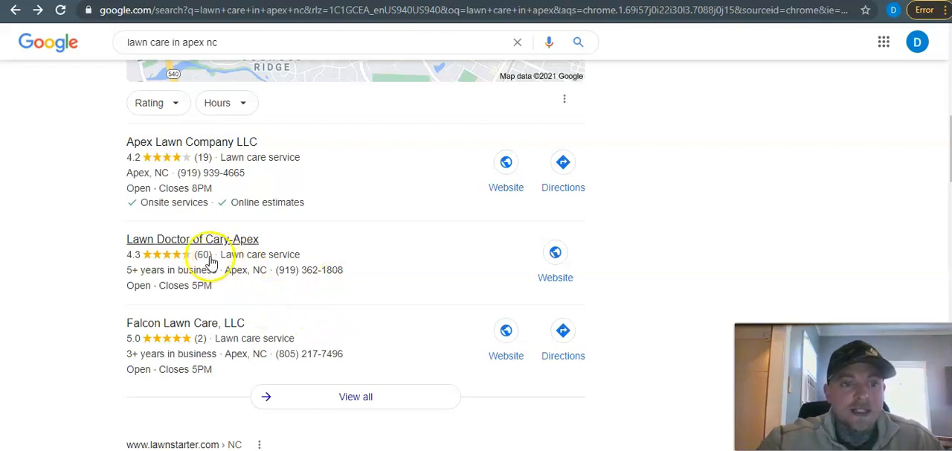
{"action": "mouse_move", "coordinate": [266, 284]}
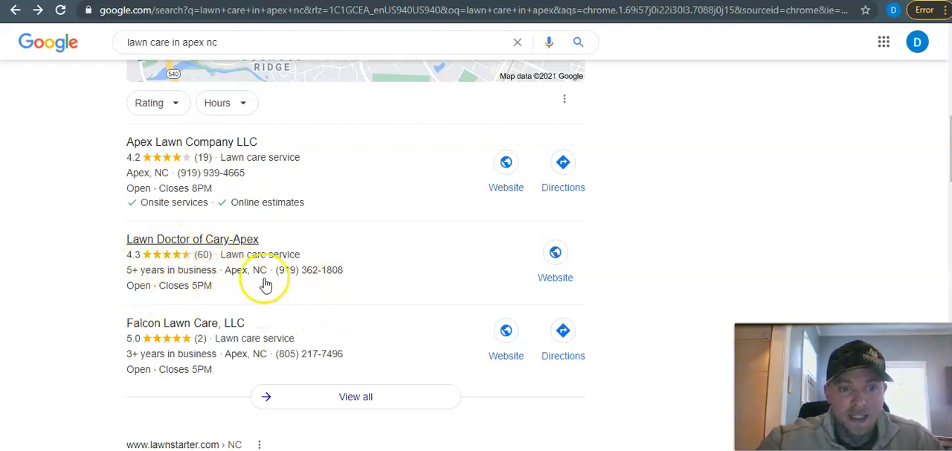
{"action": "mouse_move", "coordinate": [599, 287]}
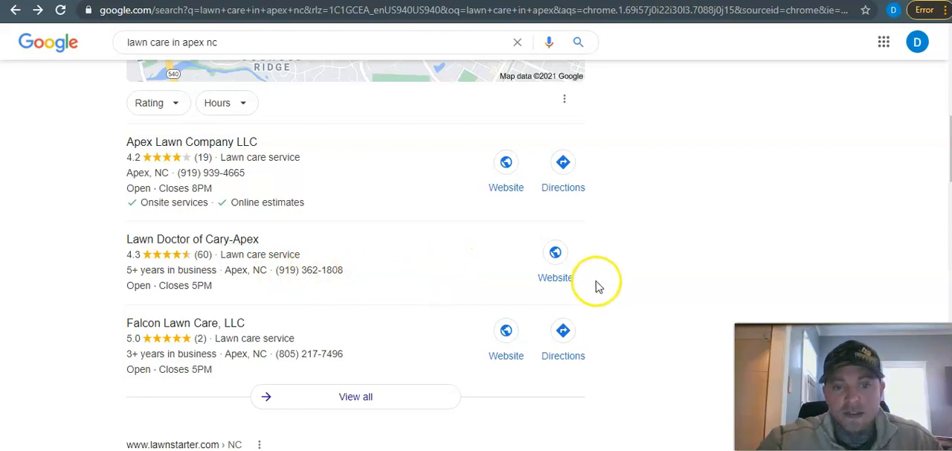
{"action": "mouse_move", "coordinate": [403, 303]}
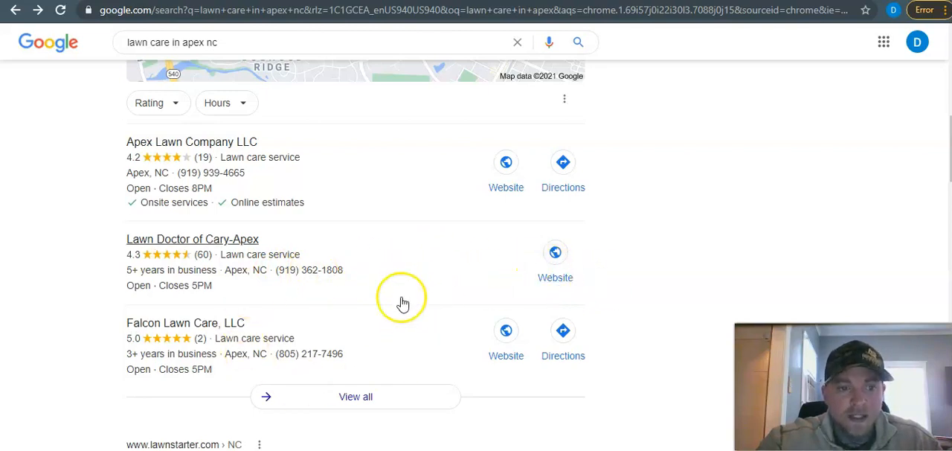
{"action": "mouse_move", "coordinate": [308, 250]}
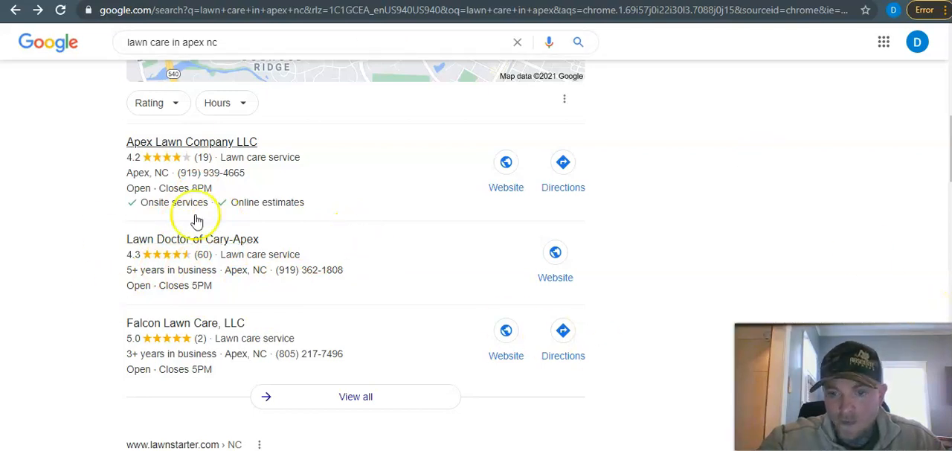
{"action": "scroll", "scroll_direction": "down", "scroll_amount": 3}
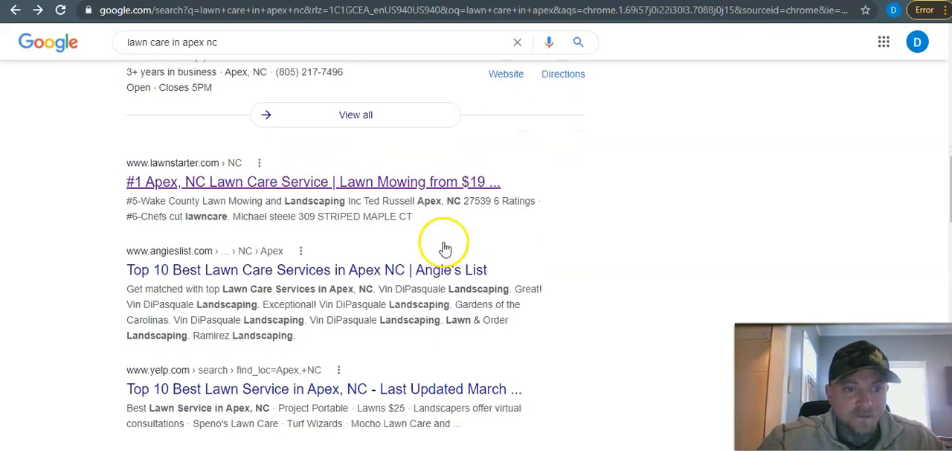
{"action": "scroll", "scroll_direction": "down", "scroll_amount": 3}
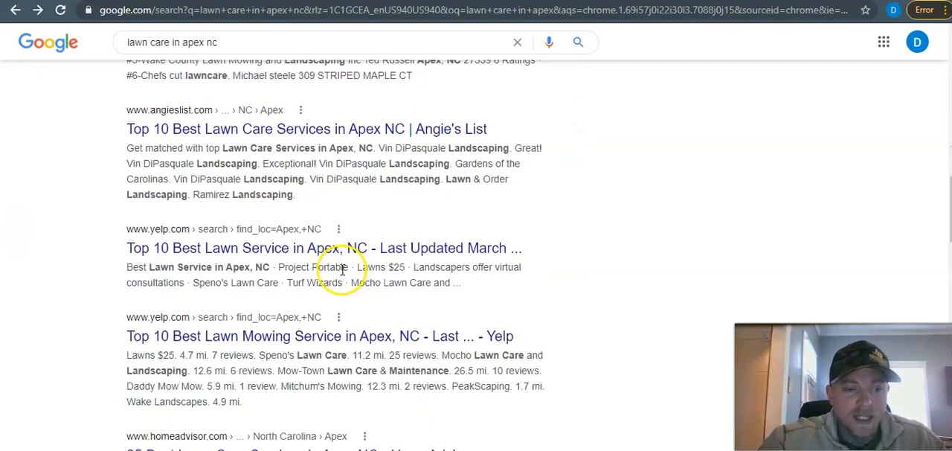
{"action": "scroll", "scroll_direction": "up", "scroll_amount": 3}
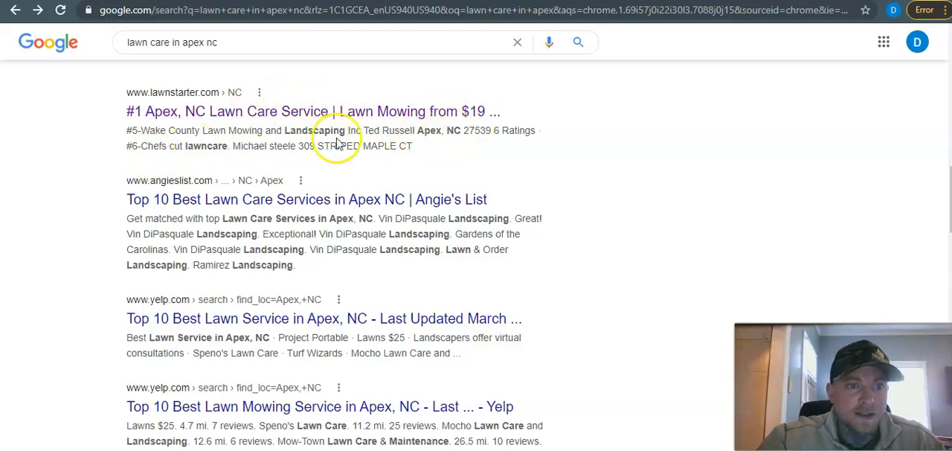
{"action": "scroll", "scroll_direction": "down", "scroll_amount": 3}
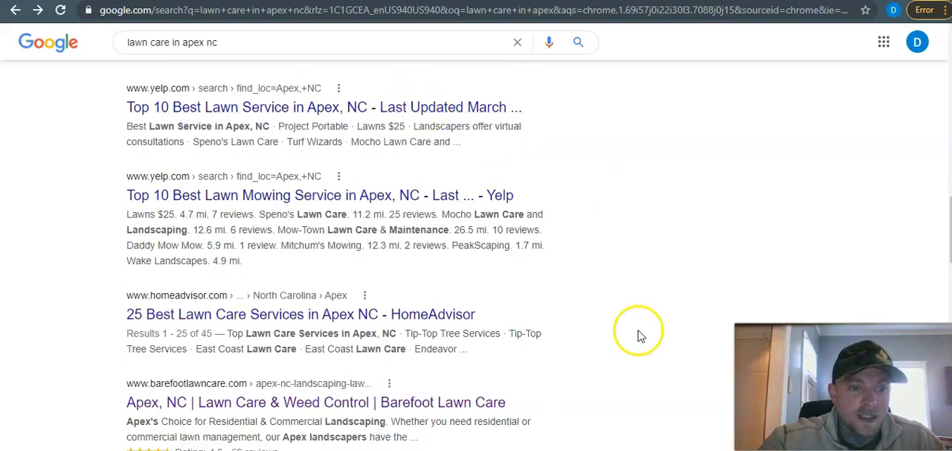
{"action": "mouse_move", "coordinate": [272, 417]}
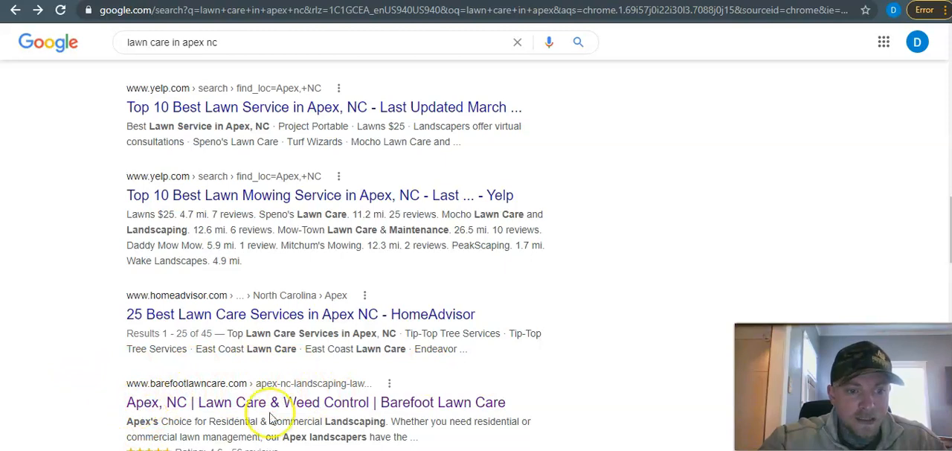
{"action": "scroll", "scroll_direction": "down", "scroll_amount": 3}
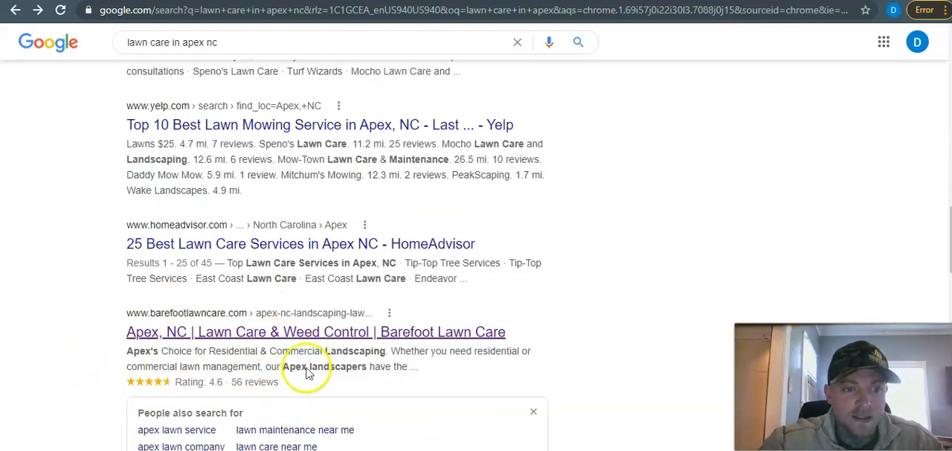
{"action": "scroll", "scroll_direction": "down", "scroll_amount": 3}
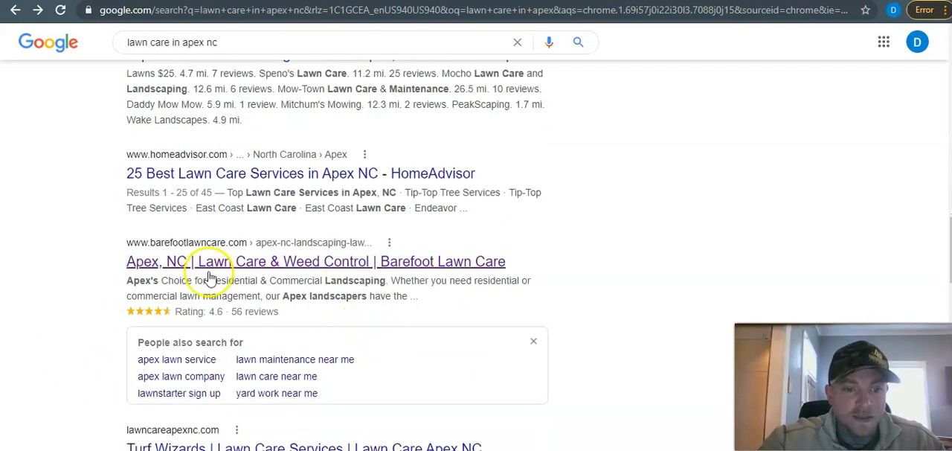
{"action": "mouse_move", "coordinate": [525, 201]}
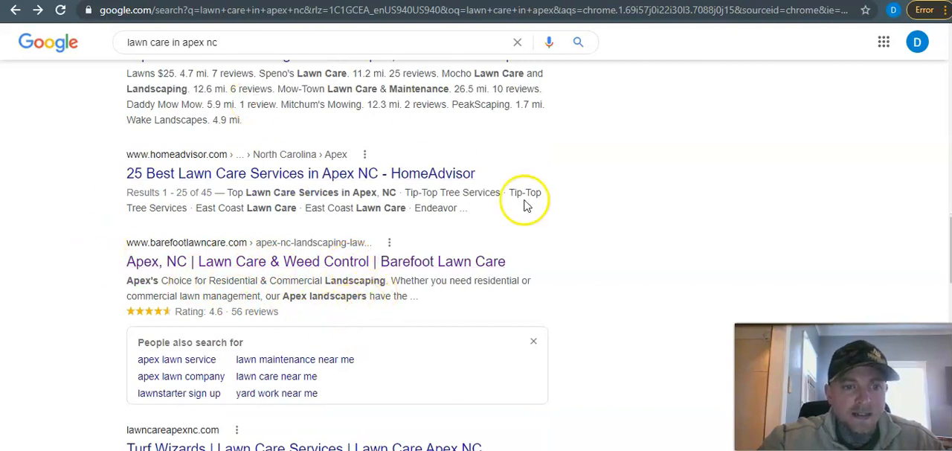
{"action": "mouse_move", "coordinate": [269, 335]}
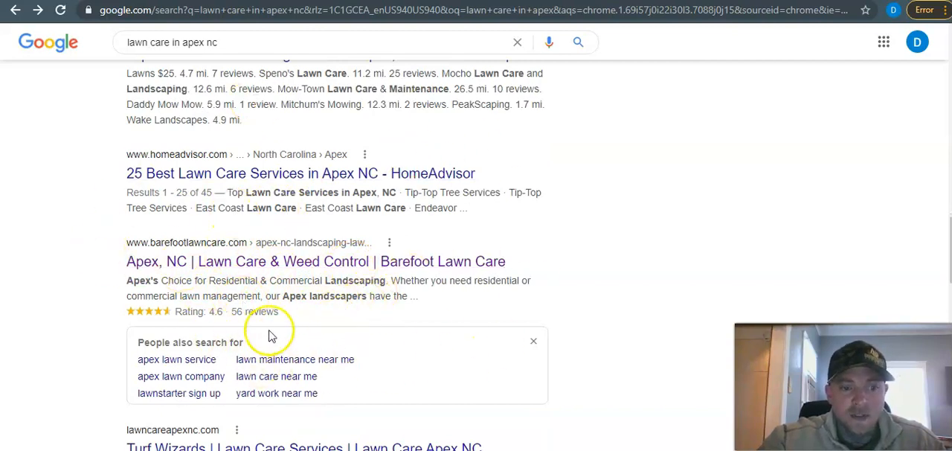
{"action": "scroll", "scroll_direction": "down", "scroll_amount": 3}
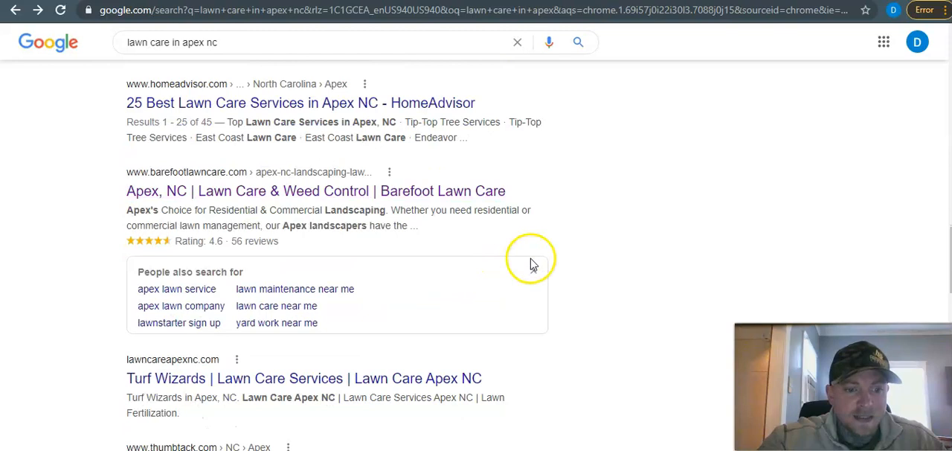
{"action": "scroll", "scroll_direction": "up", "scroll_amount": 3}
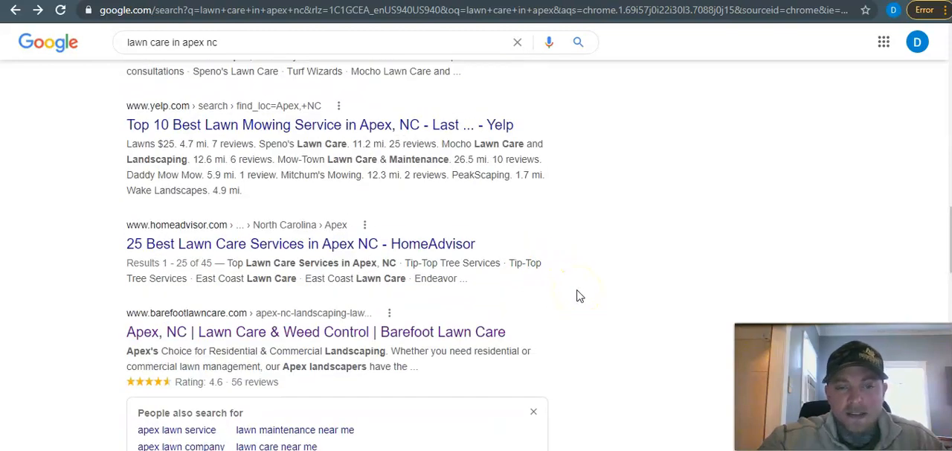
{"action": "mouse_move", "coordinate": [565, 312]}
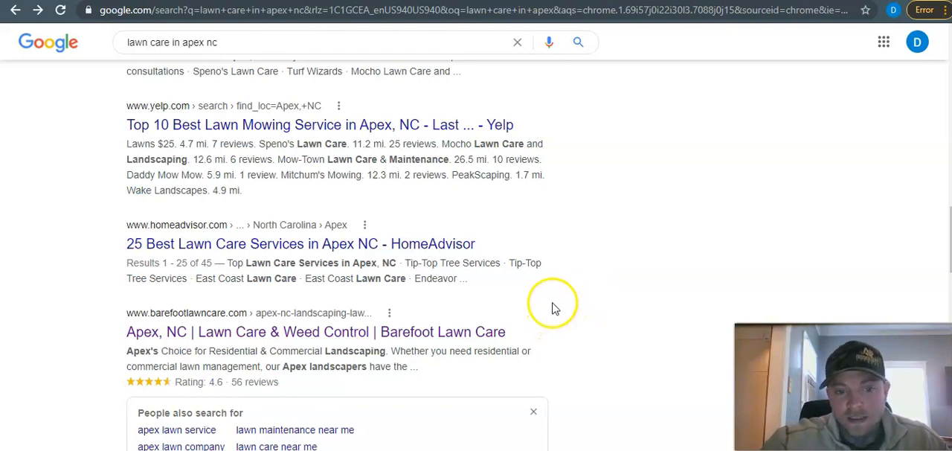
{"action": "mouse_move", "coordinate": [535, 319]}
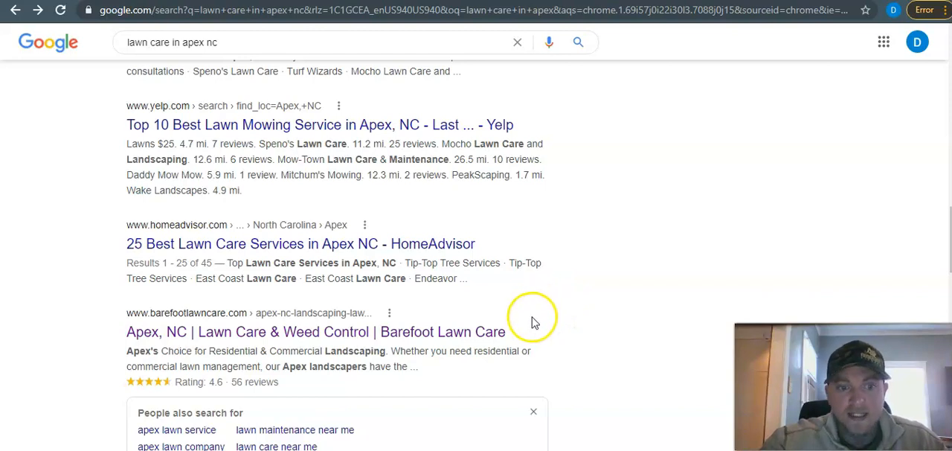
{"action": "scroll", "scroll_direction": "down", "scroll_amount": 3}
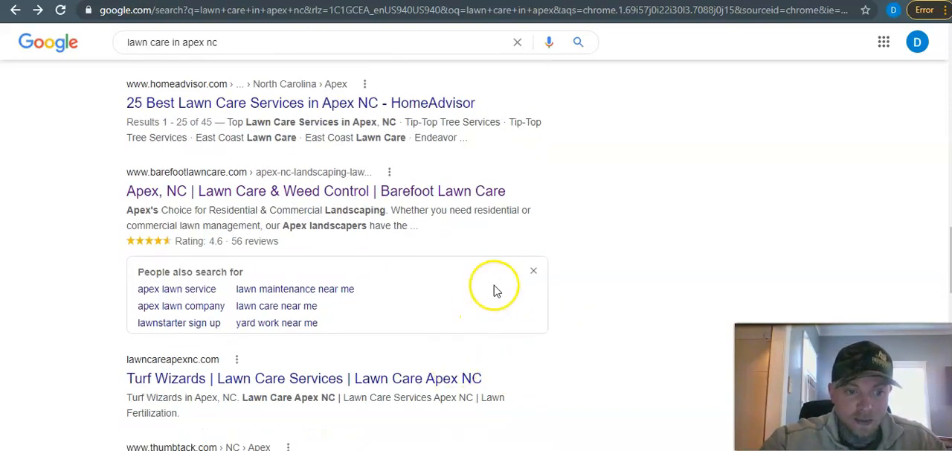
{"action": "scroll", "scroll_direction": "up", "scroll_amount": 3}
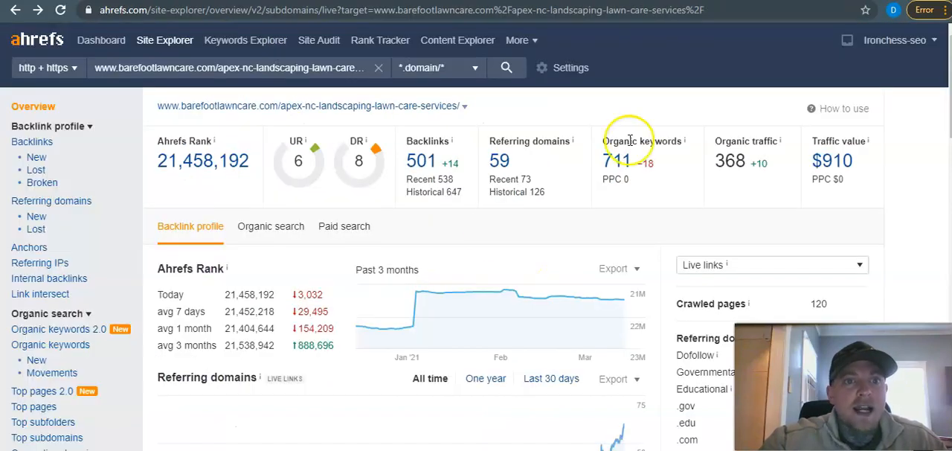
{"action": "mouse_move", "coordinate": [13, 106]}
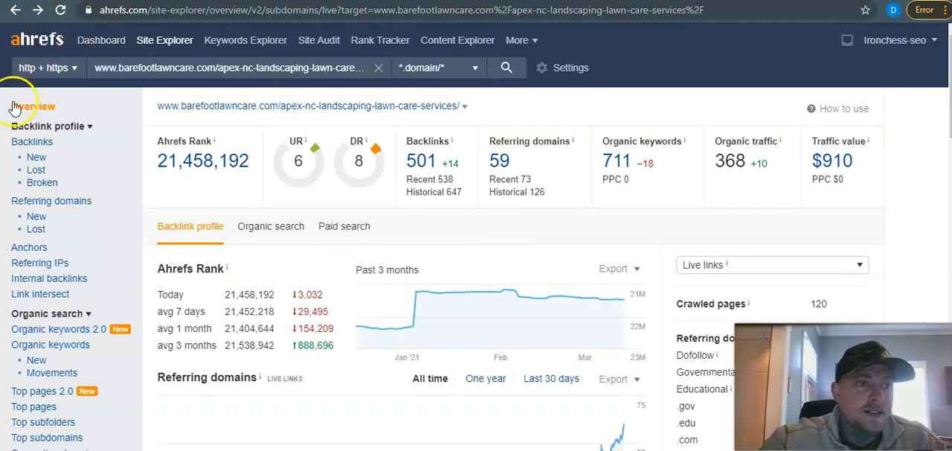
{"action": "mouse_move", "coordinate": [606, 112]}
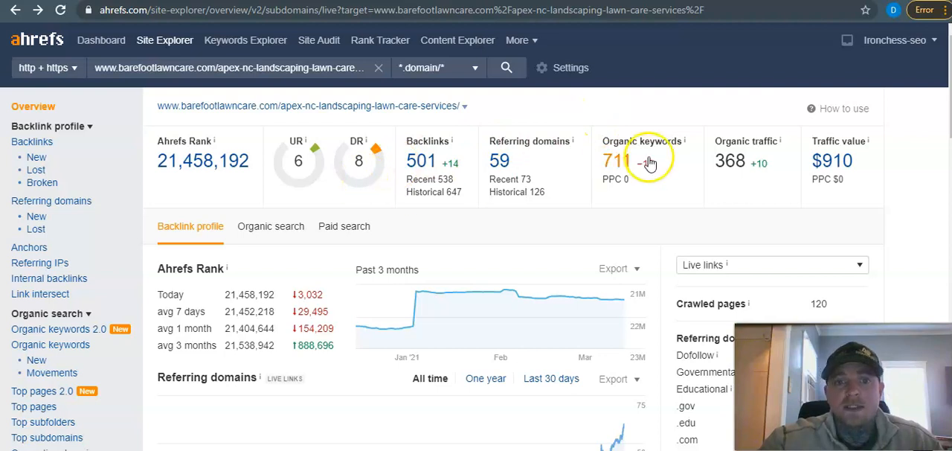
Open the 711 organic keywords report for Barefoot Lawn Care's Apex page.
{"action": "left_click", "coordinate": [615, 160]}
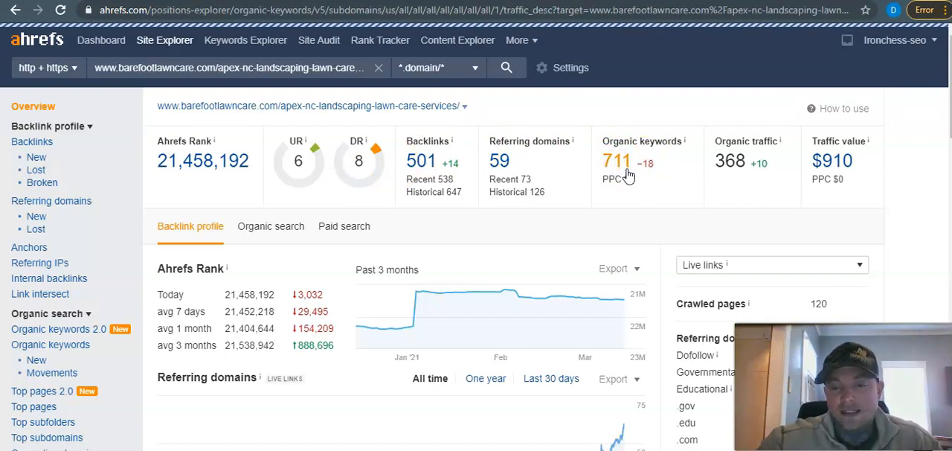
{"action": "left_click", "coordinate": [50, 344]}
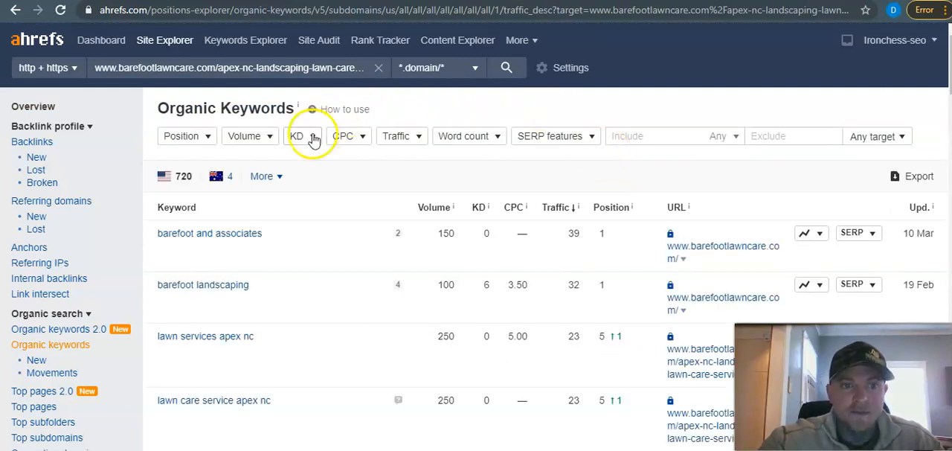
Apply a keyword difficulty filter from 0 to 5 on the organic keywords.
{"action": "left_click", "coordinate": [297, 136]}
{"action": "type", "text": "5"}
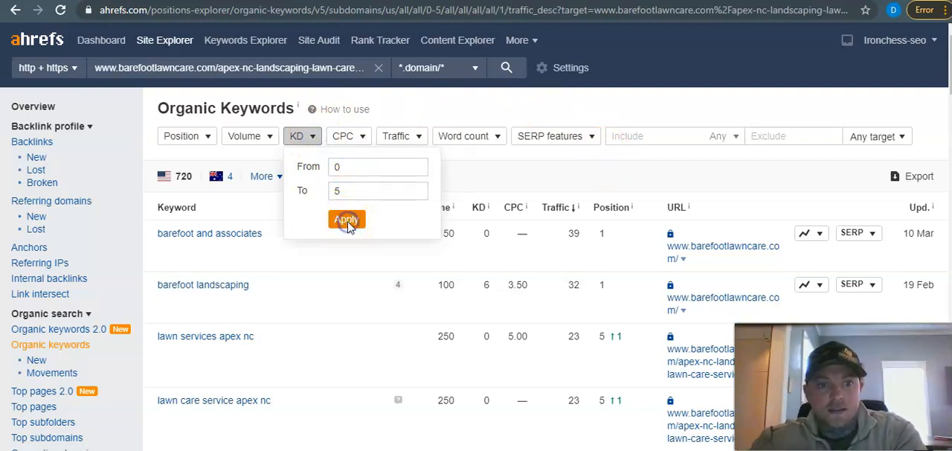
{"action": "left_click", "coordinate": [346, 218]}
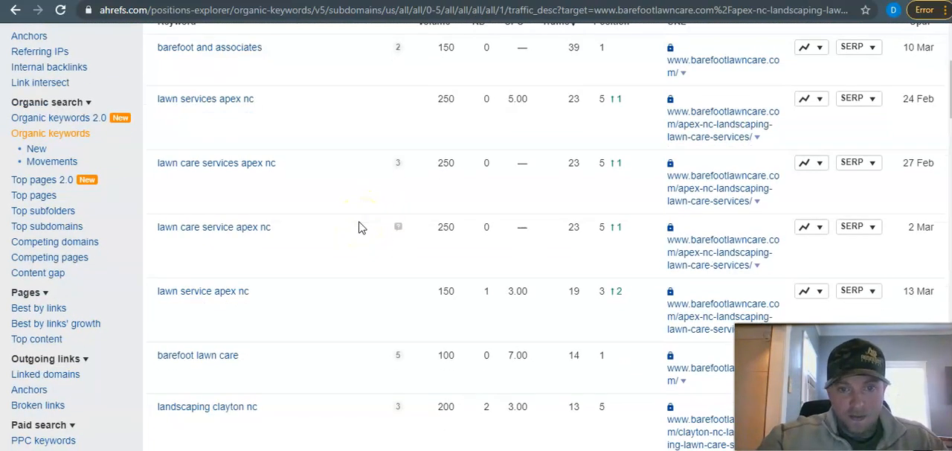
{"action": "mouse_move", "coordinate": [126, 182]}
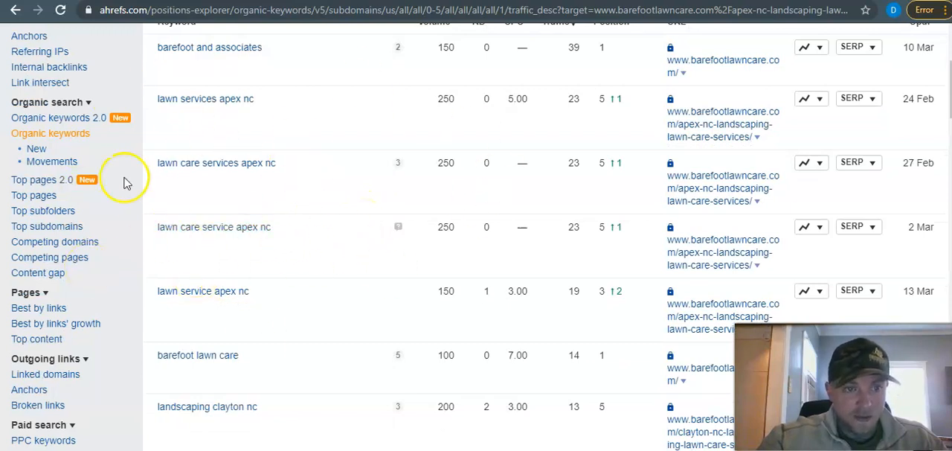
{"action": "mouse_move", "coordinate": [171, 111]}
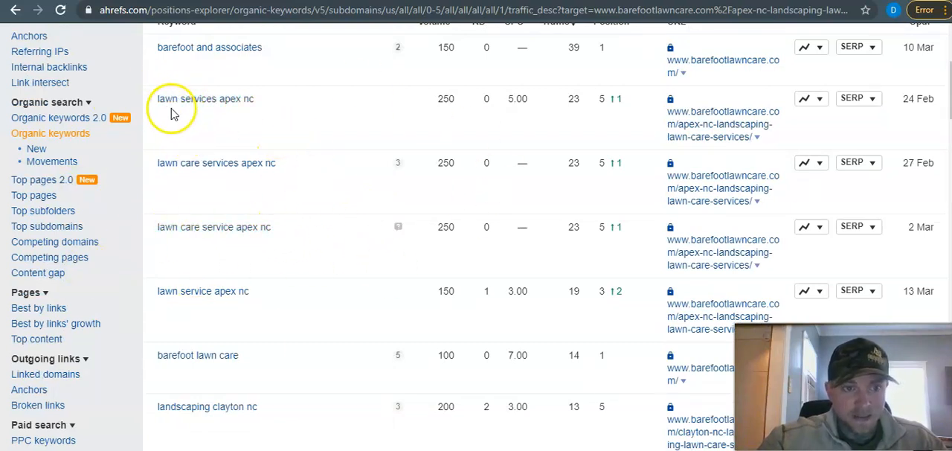
{"action": "mouse_move", "coordinate": [204, 104]}
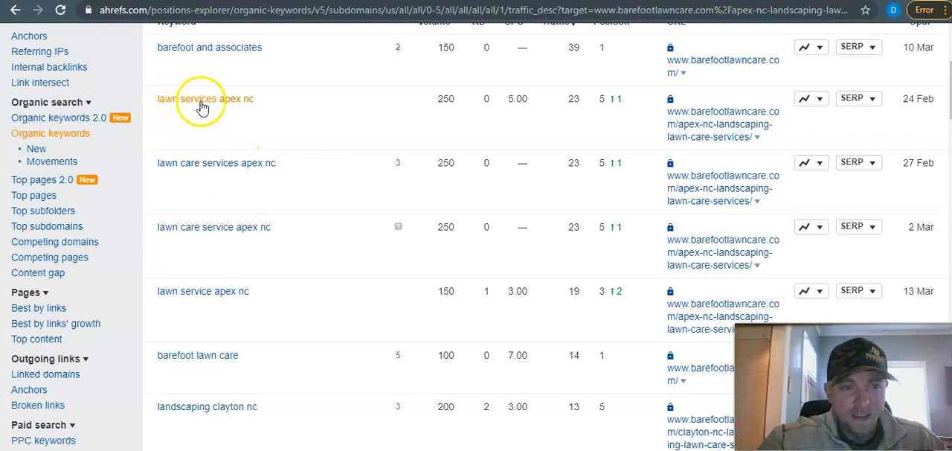
{"action": "mouse_move", "coordinate": [443, 104]}
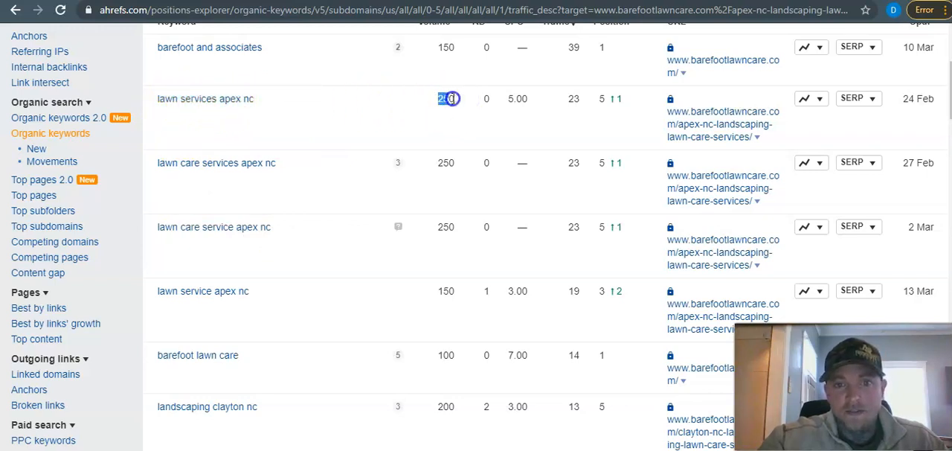
Scroll through the KD 0–5 keywords, then go back to the unfiltered report.
{"action": "scroll", "scroll_direction": "up", "scroll_amount": 3}
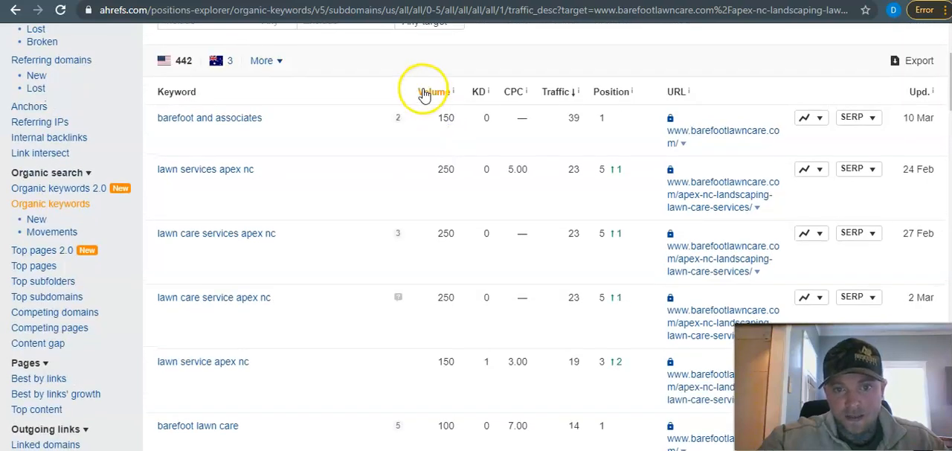
{"action": "mouse_move", "coordinate": [382, 216]}
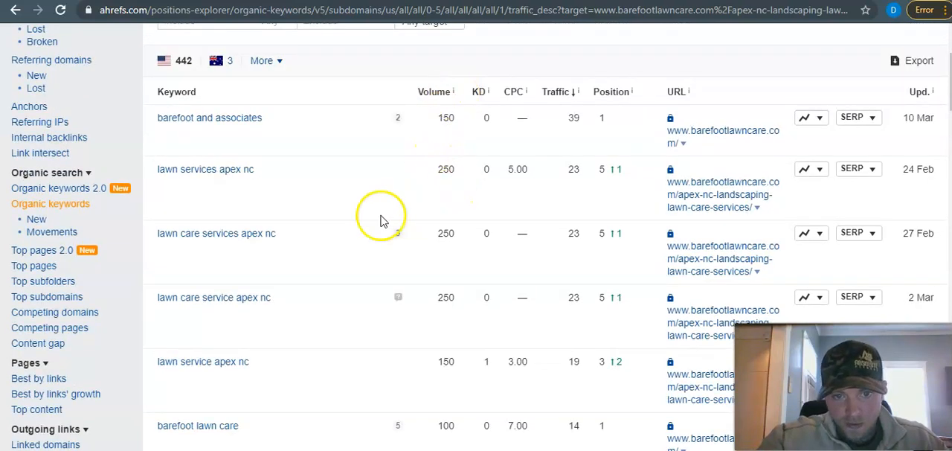
{"action": "mouse_move", "coordinate": [265, 245]}
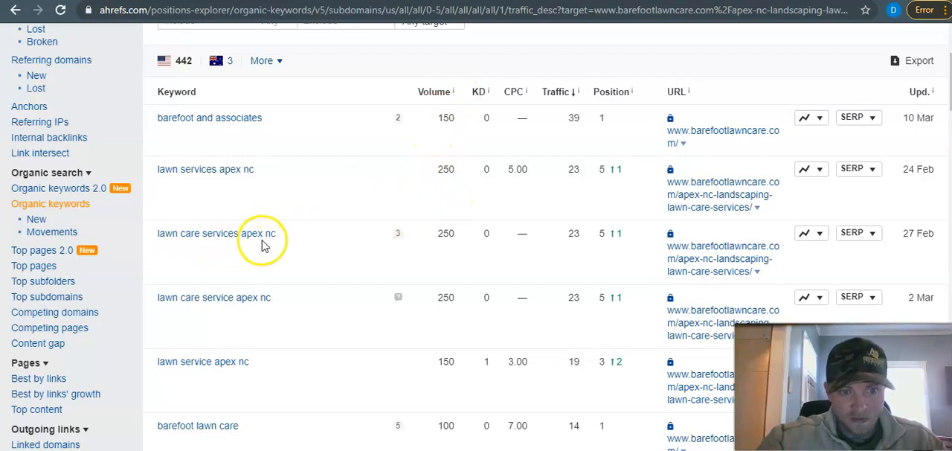
{"action": "mouse_move", "coordinate": [454, 245]}
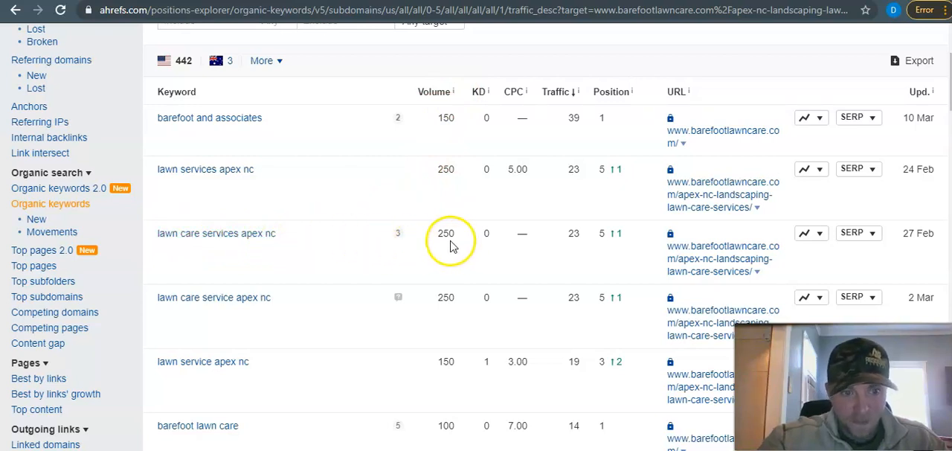
{"action": "mouse_move", "coordinate": [290, 196]}
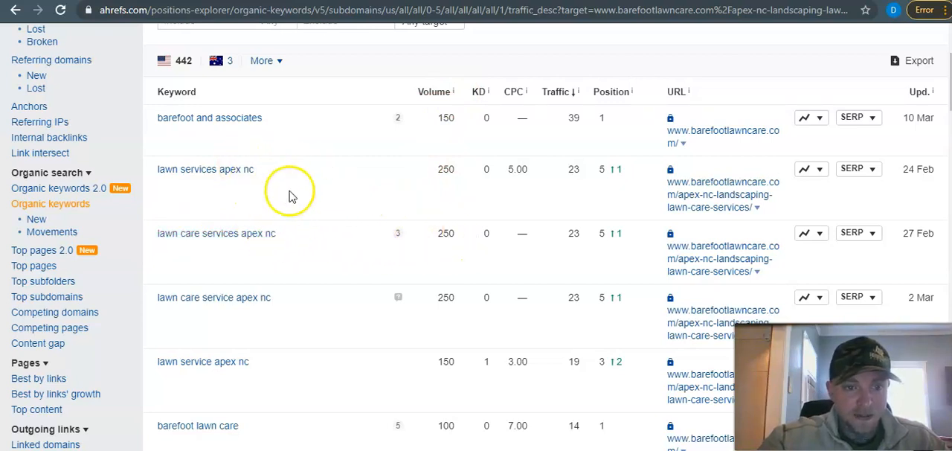
{"action": "mouse_move", "coordinate": [447, 207]}
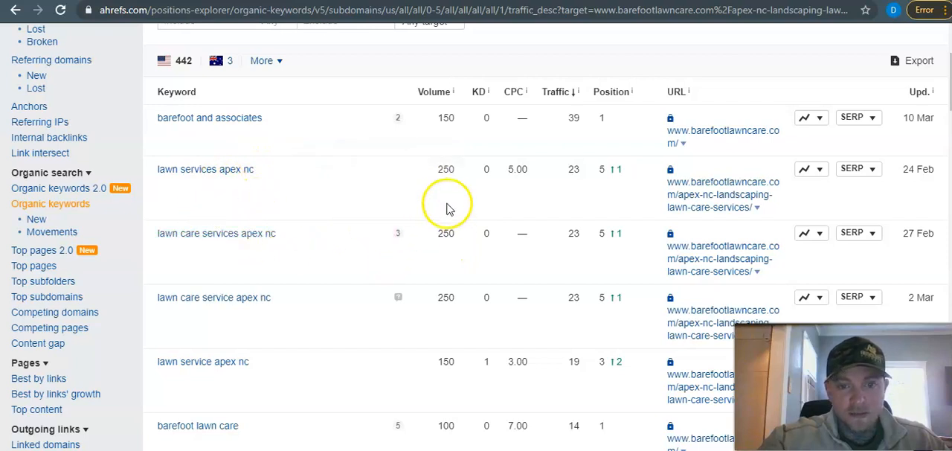
{"action": "scroll", "scroll_direction": "down", "scroll_amount": 3}
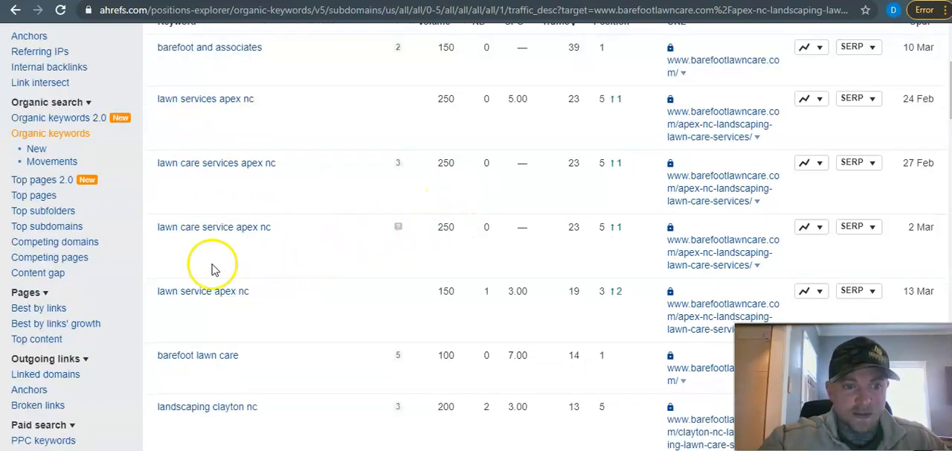
{"action": "mouse_move", "coordinate": [201, 107]}
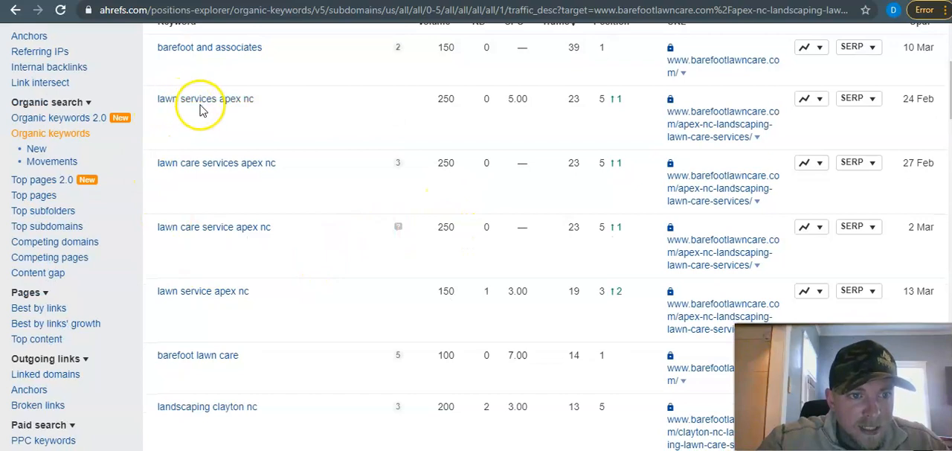
{"action": "mouse_move", "coordinate": [212, 291]}
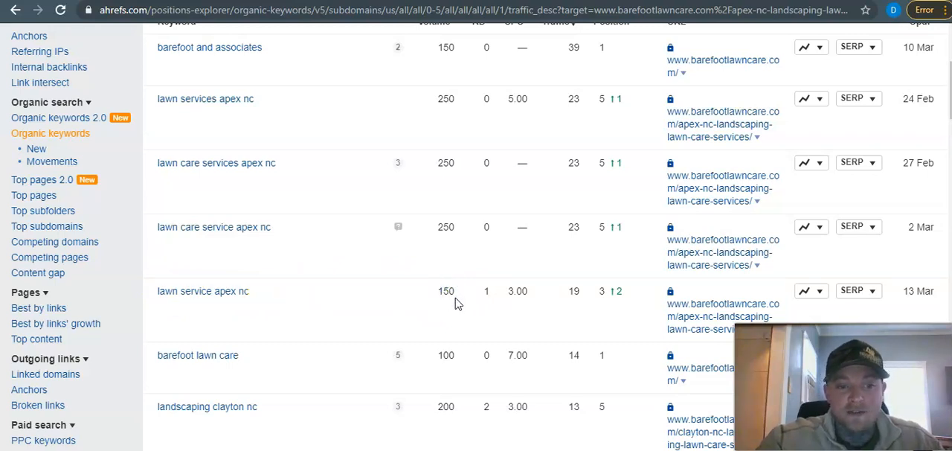
{"action": "scroll", "scroll_direction": "down", "scroll_amount": 3}
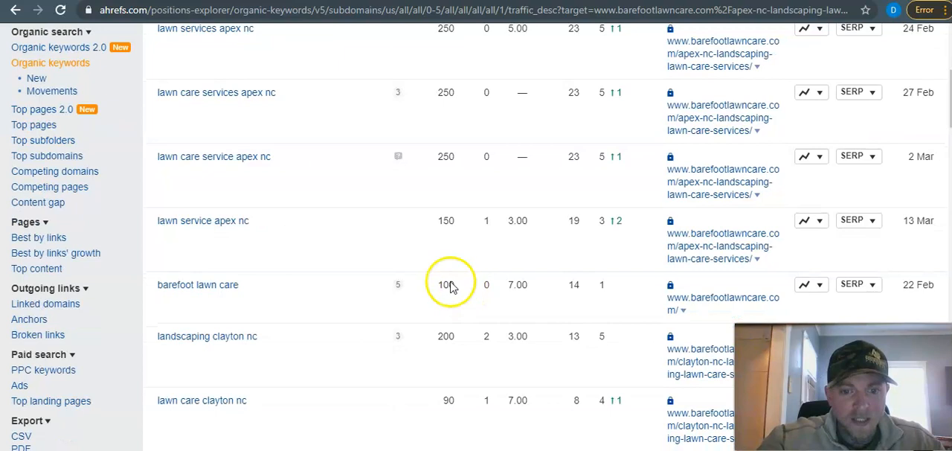
{"action": "scroll", "scroll_direction": "down", "scroll_amount": 3}
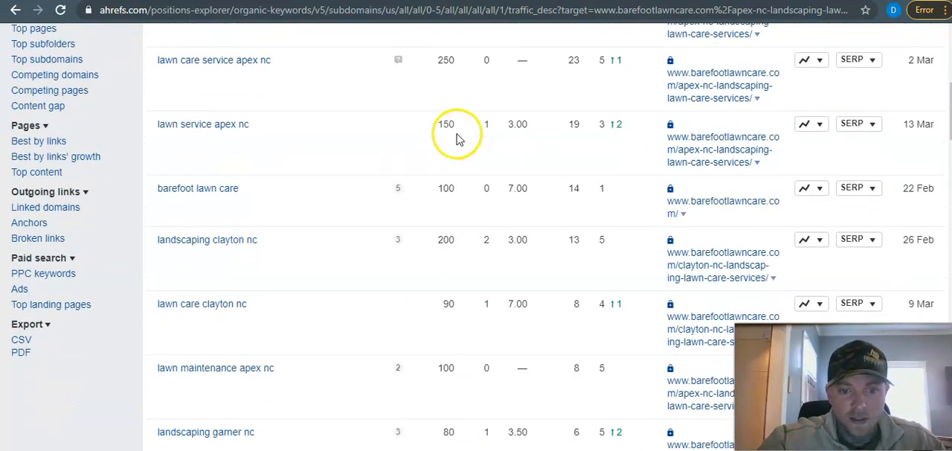
{"action": "scroll", "scroll_direction": "down", "scroll_amount": 3}
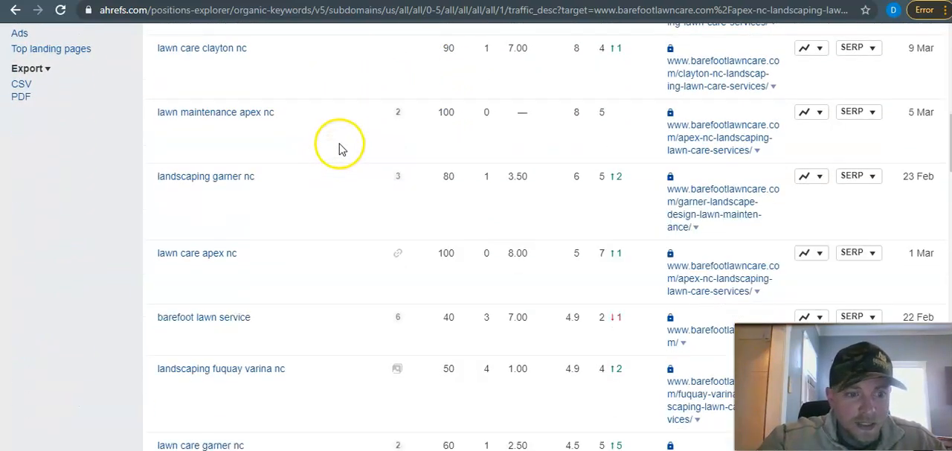
{"action": "scroll", "scroll_direction": "down", "scroll_amount": 3}
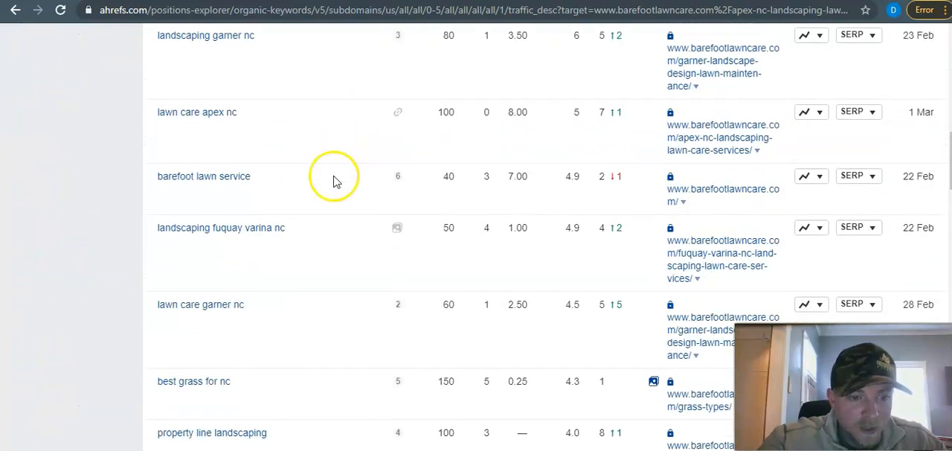
{"action": "scroll", "scroll_direction": "down", "scroll_amount": 3}
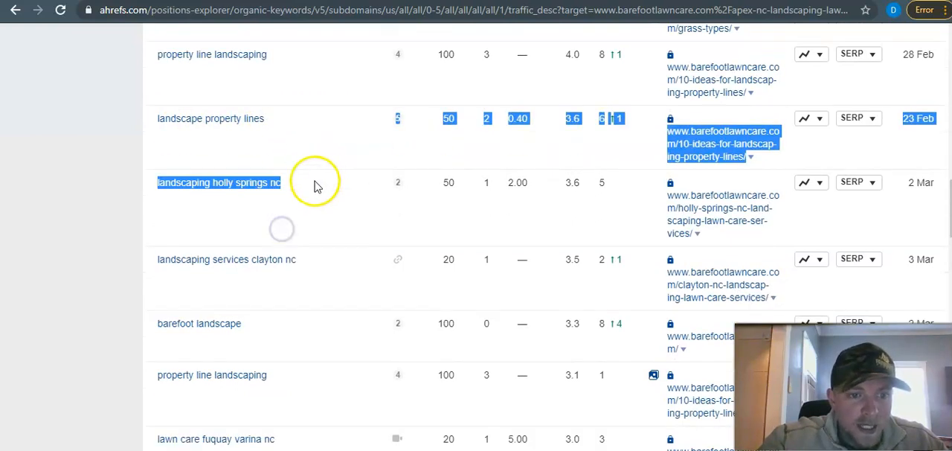
{"action": "scroll", "scroll_direction": "down", "scroll_amount": 3}
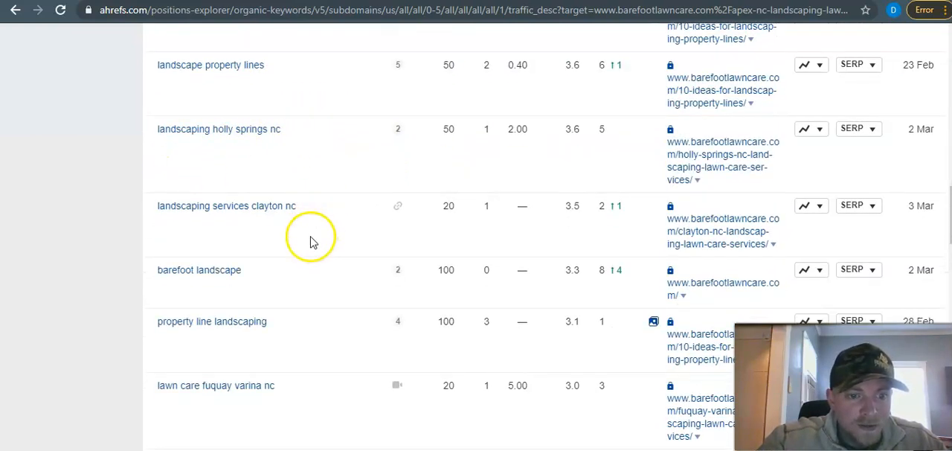
{"action": "scroll", "scroll_direction": "down", "scroll_amount": 3}
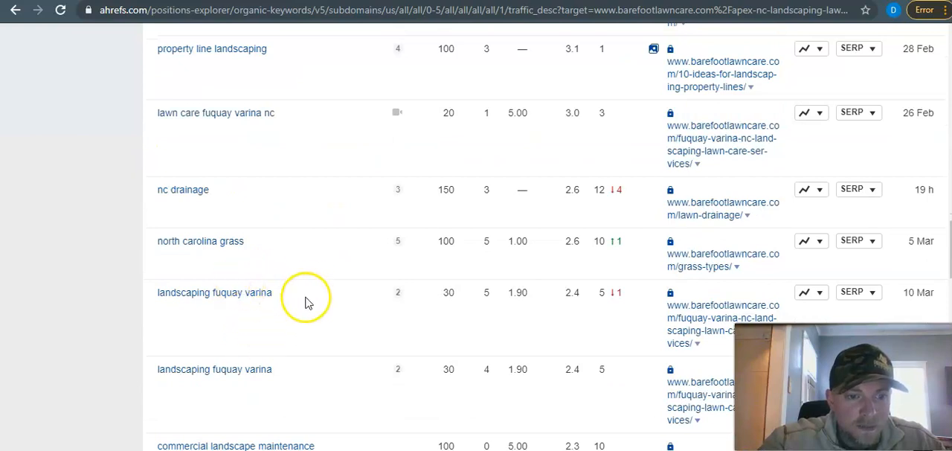
{"action": "scroll", "scroll_direction": "down", "scroll_amount": 3}
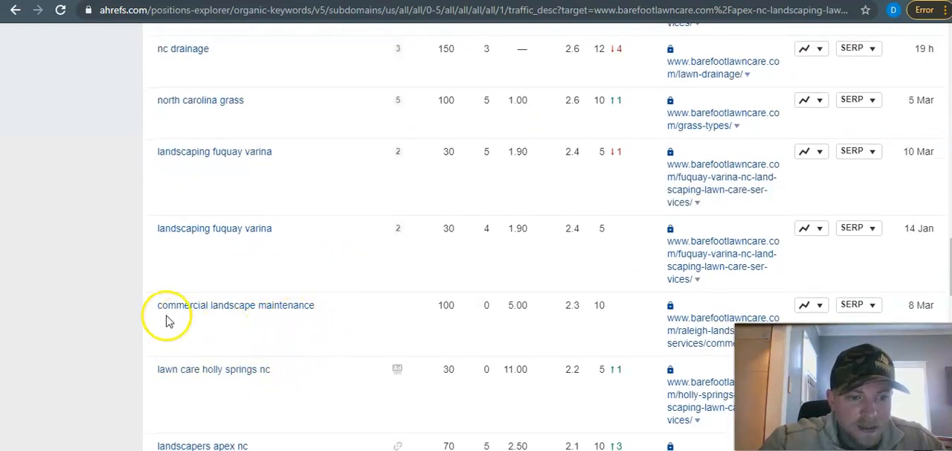
{"action": "mouse_move", "coordinate": [304, 324]}
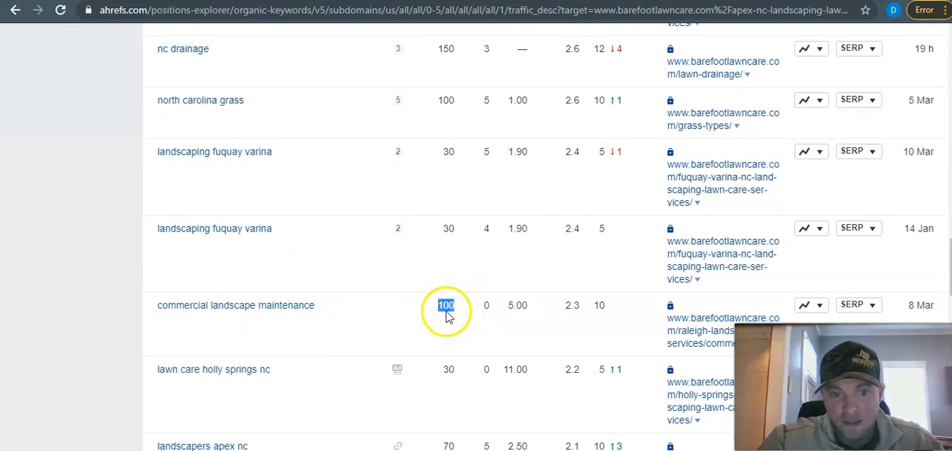
{"action": "scroll", "scroll_direction": "up", "scroll_amount": 3}
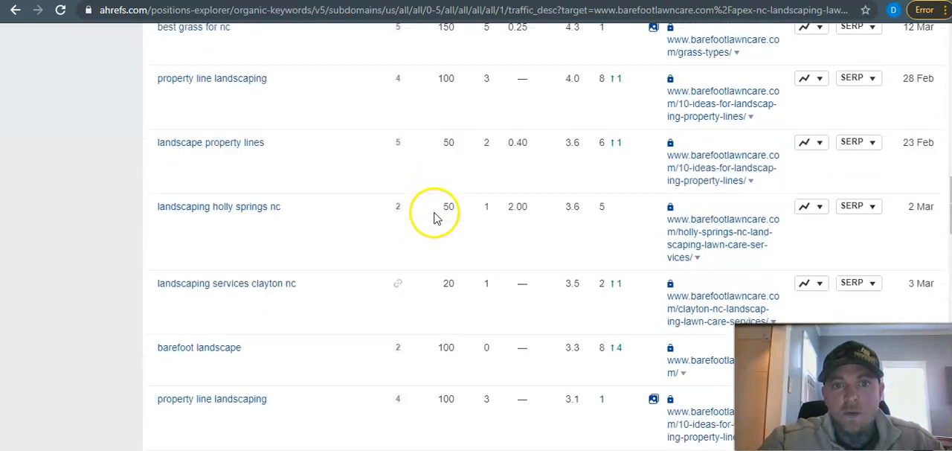
{"action": "scroll", "scroll_direction": "up", "scroll_amount": 3}
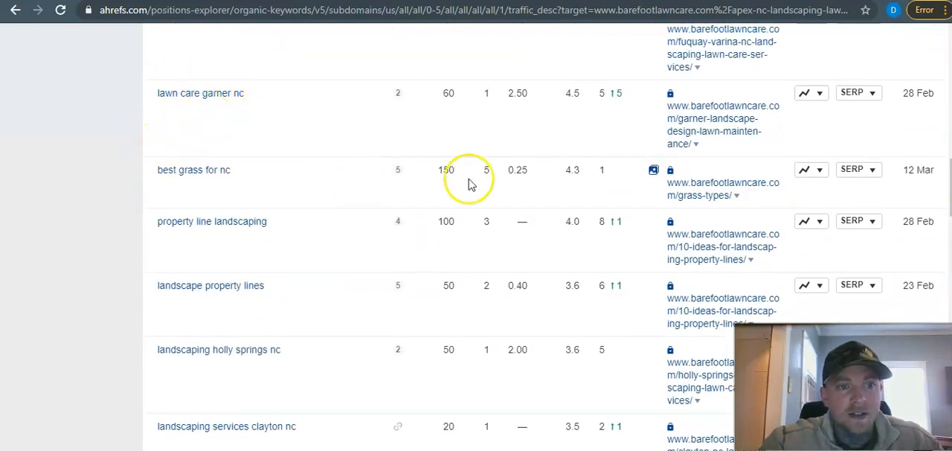
{"action": "scroll", "scroll_direction": "up", "scroll_amount": 3}
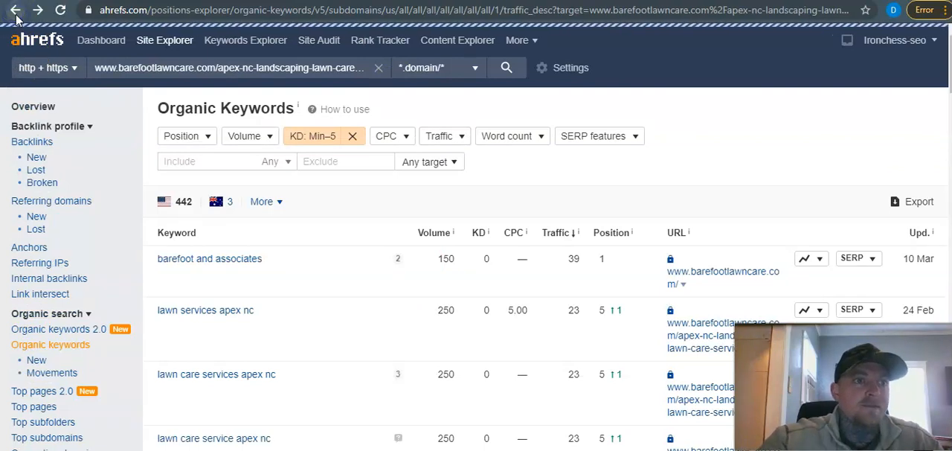
{"action": "left_click", "coordinate": [352, 136]}
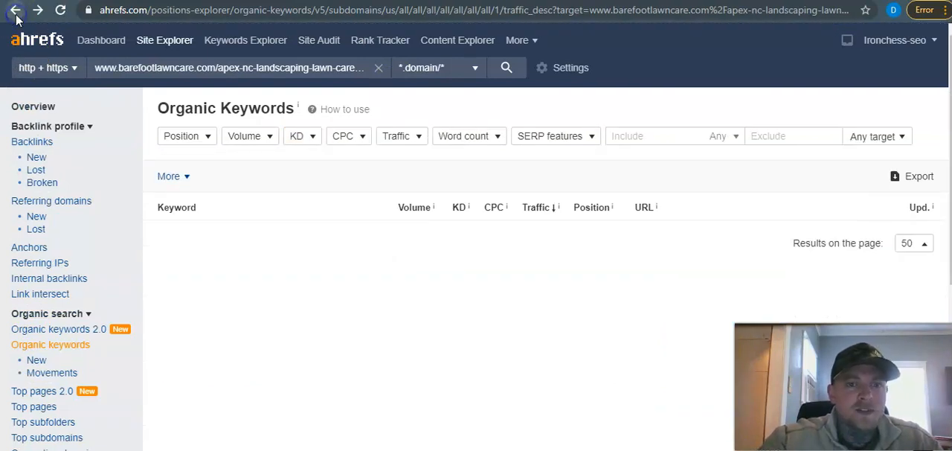
Return to the page overview and open the 59 referring domains report.
{"action": "left_click", "coordinate": [15, 10]}
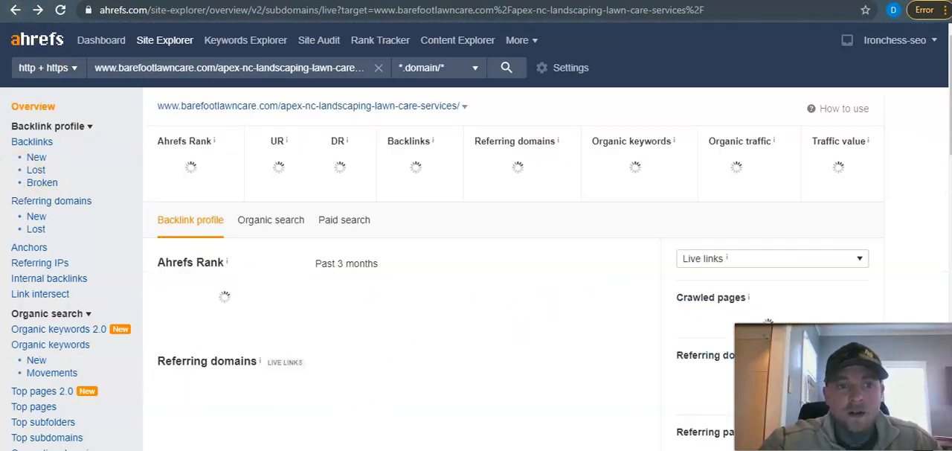
{"action": "mouse_move", "coordinate": [508, 167]}
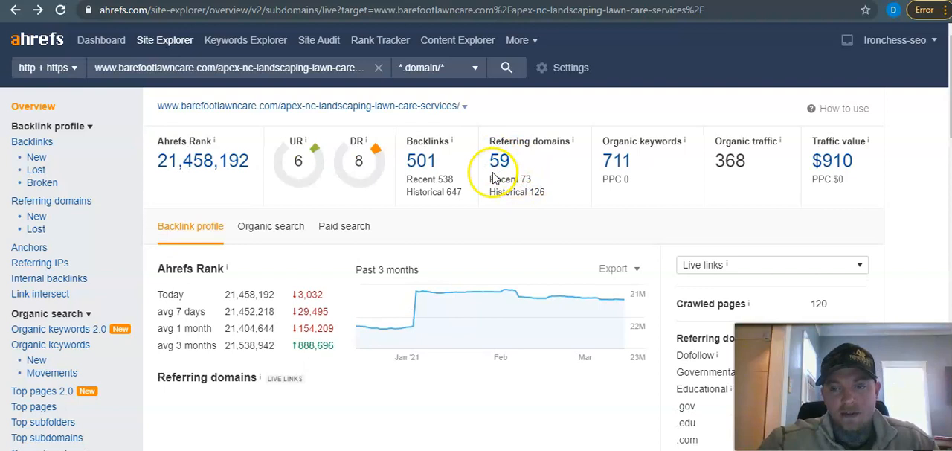
{"action": "left_click", "coordinate": [498, 161]}
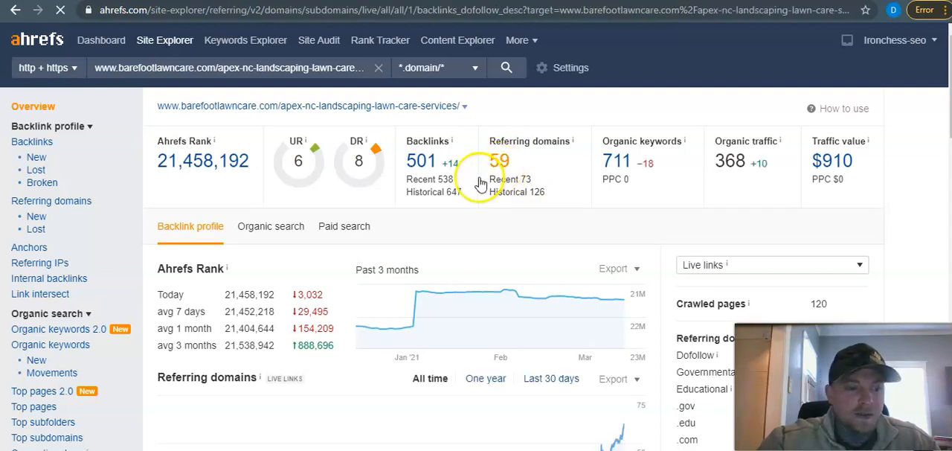
{"action": "mouse_move", "coordinate": [504, 162]}
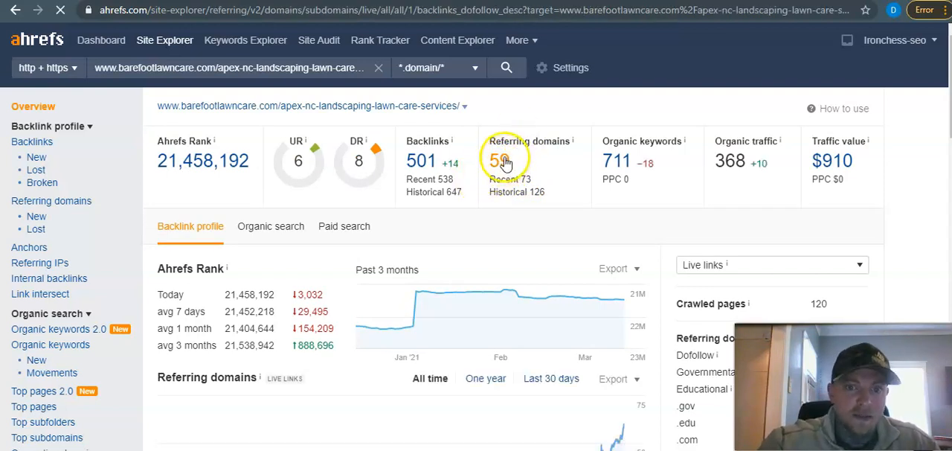
{"action": "left_click", "coordinate": [505, 161]}
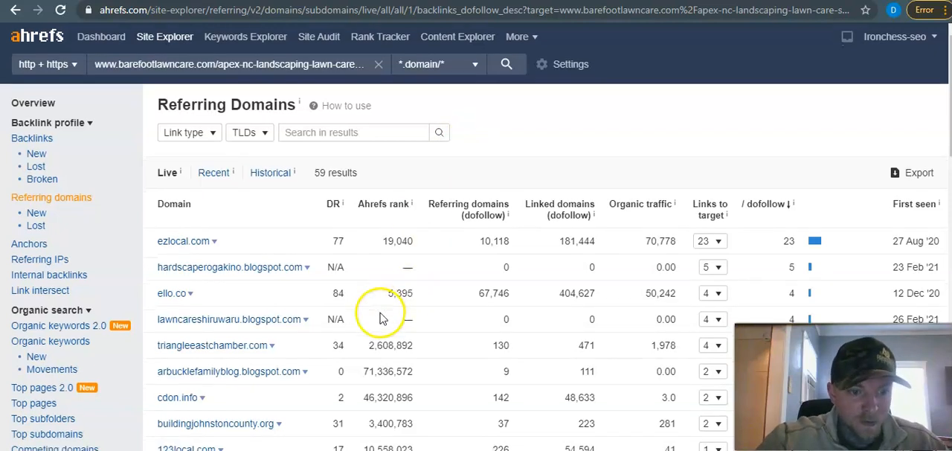
{"action": "scroll", "scroll_direction": "down", "scroll_amount": 3}
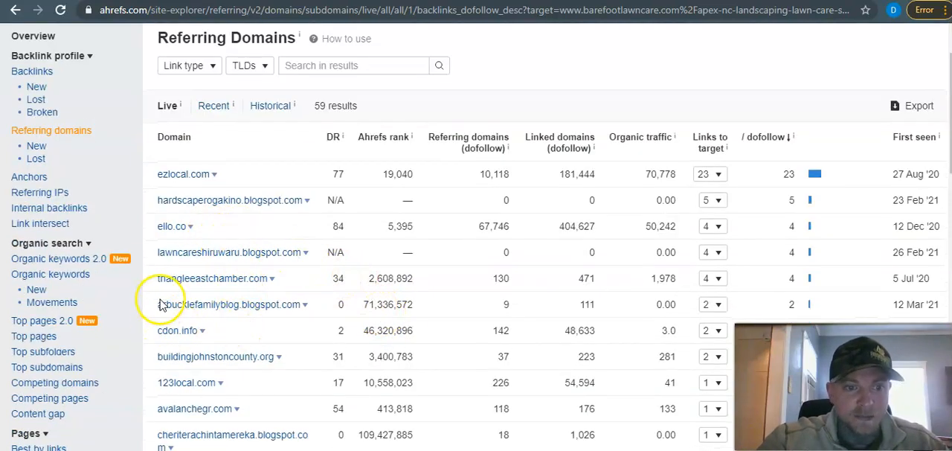
{"action": "mouse_move", "coordinate": [179, 199]}
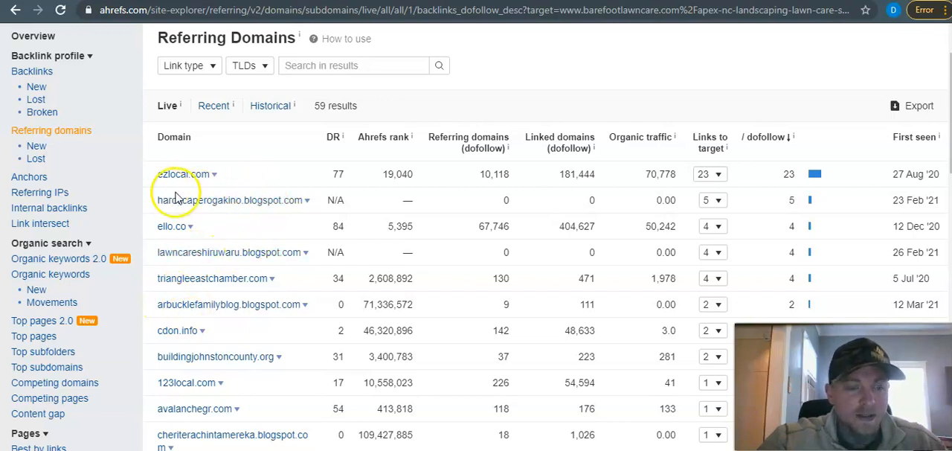
{"action": "mouse_move", "coordinate": [265, 308]}
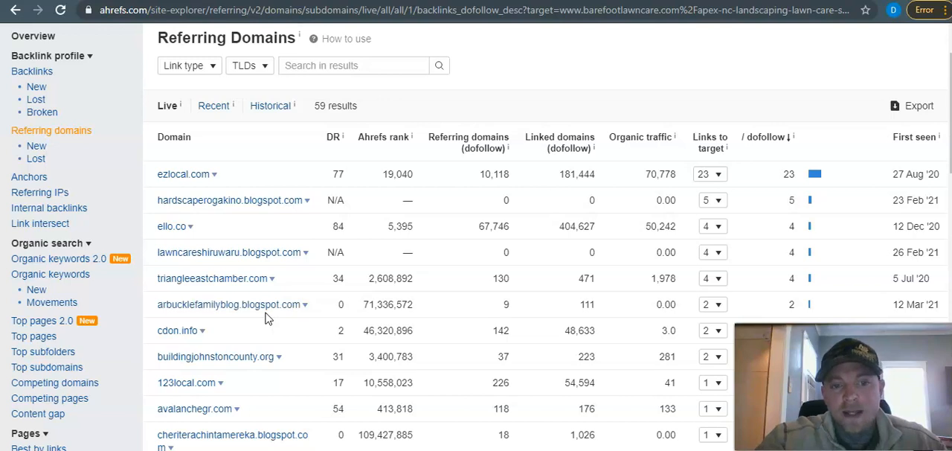
{"action": "mouse_move", "coordinate": [208, 304]}
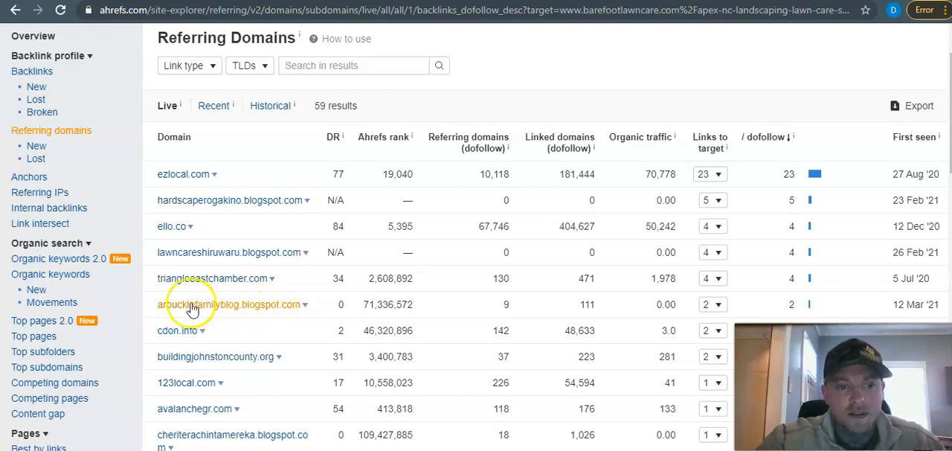
{"action": "mouse_move", "coordinate": [302, 309]}
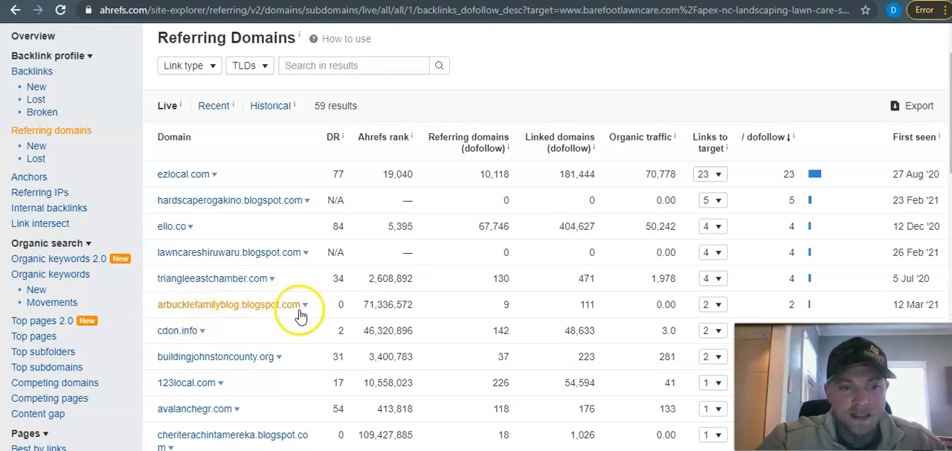
{"action": "scroll", "scroll_direction": "down", "scroll_amount": 3}
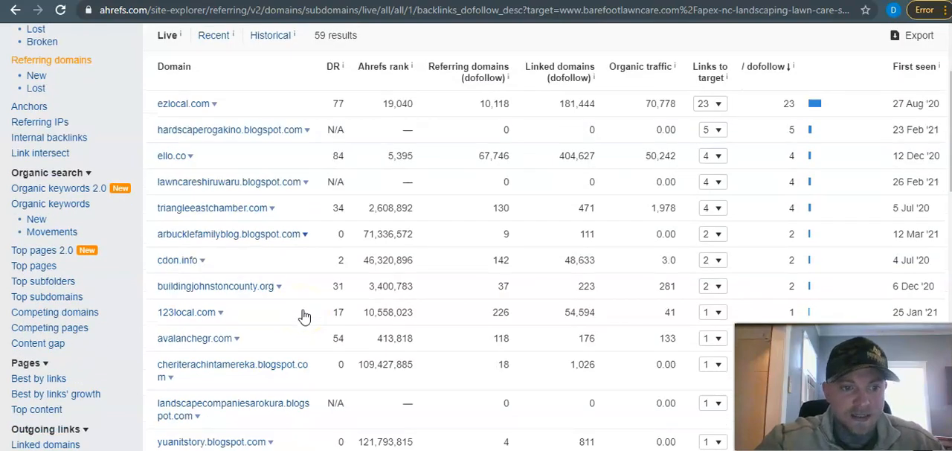
{"action": "scroll", "scroll_direction": "down", "scroll_amount": 3}
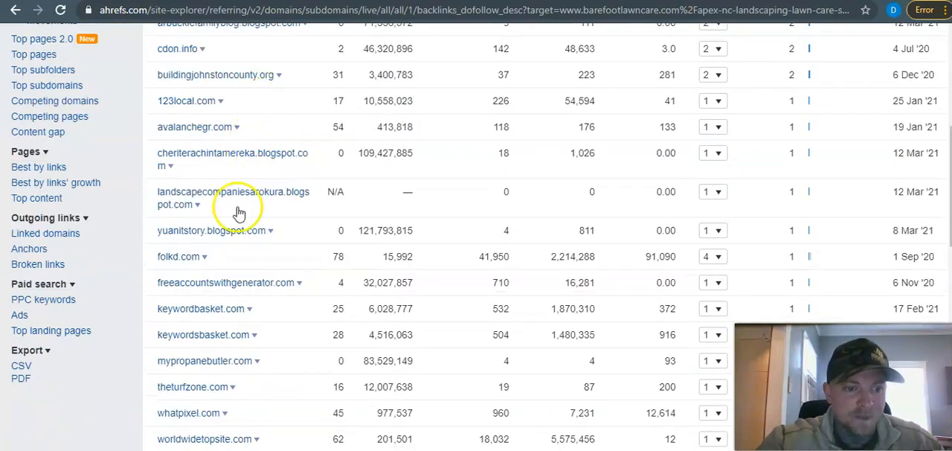
{"action": "scroll", "scroll_direction": "down", "scroll_amount": 3}
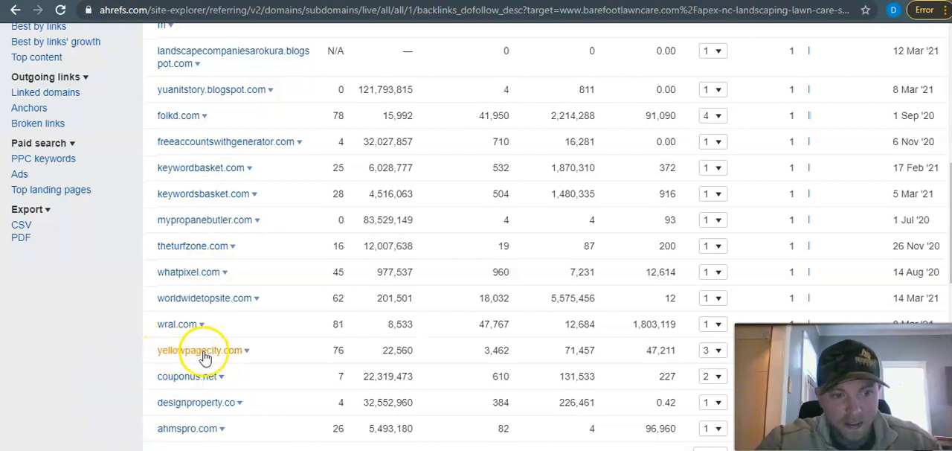
{"action": "scroll", "scroll_direction": "up", "scroll_amount": 3}
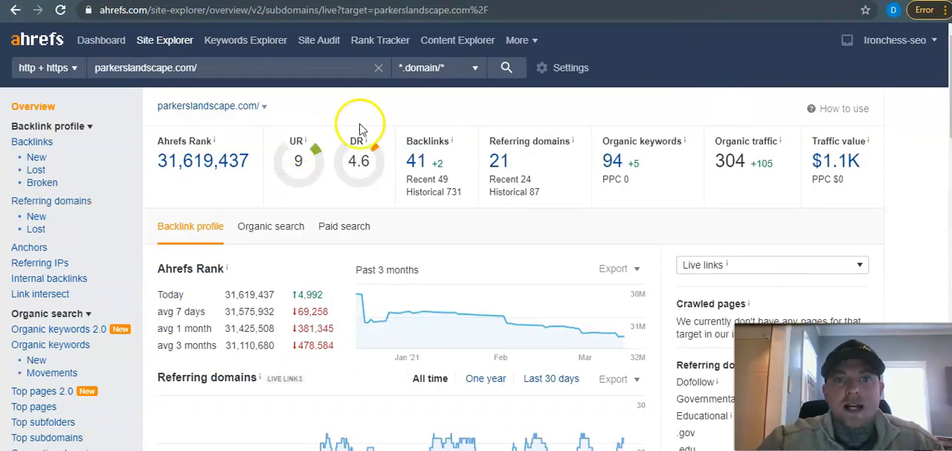
{"action": "mouse_move", "coordinate": [256, 142]}
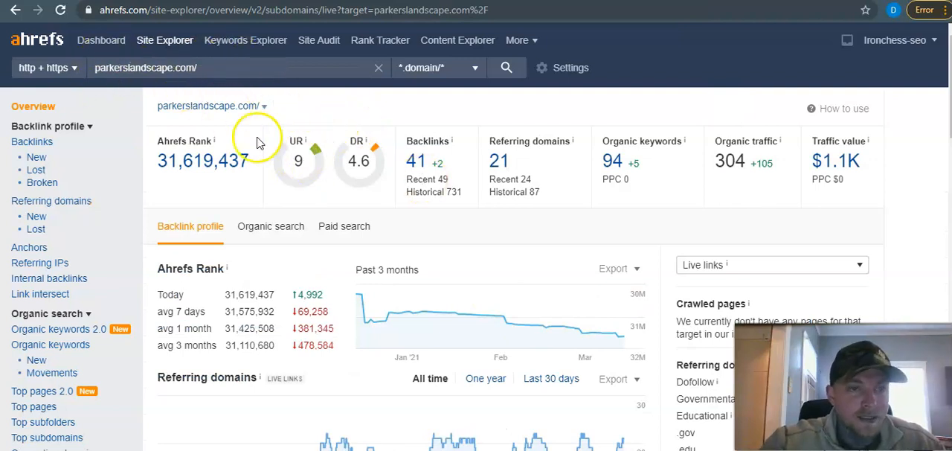
{"action": "mouse_move", "coordinate": [560, 165]}
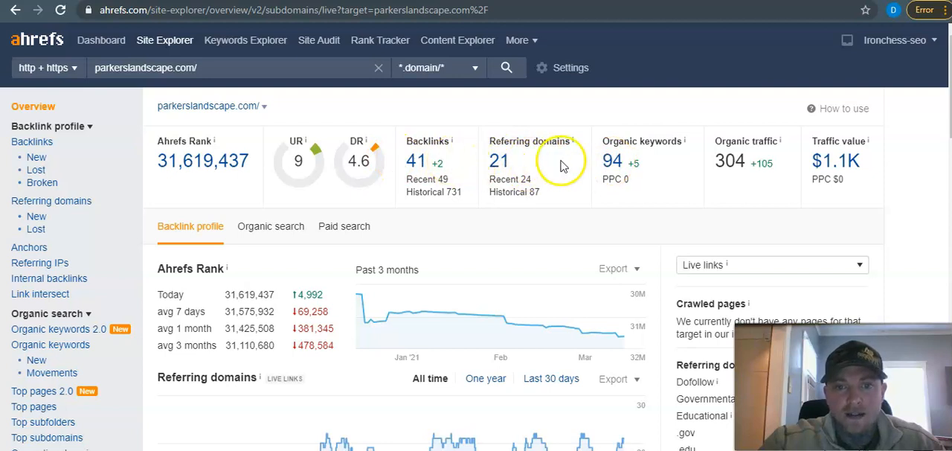
Open parkerslandscape.com's Organic keywords report from its Site Explorer overview.
{"action": "left_click", "coordinate": [612, 161]}
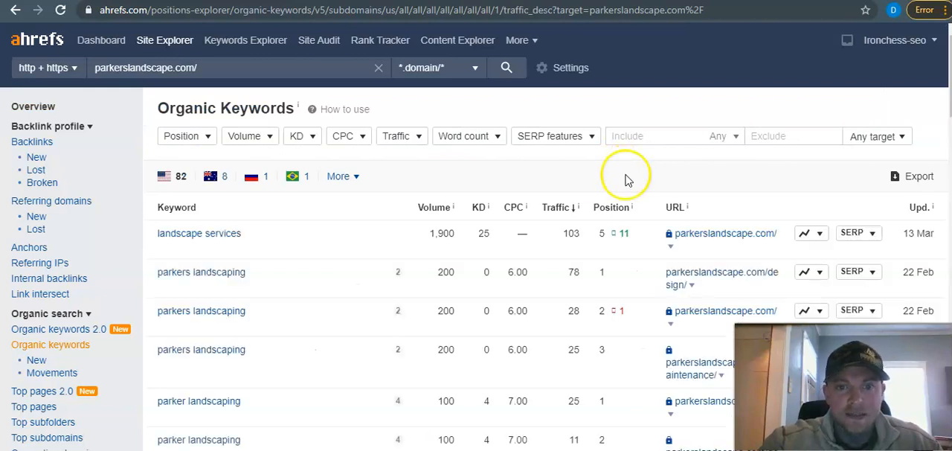
{"action": "mouse_move", "coordinate": [338, 333]}
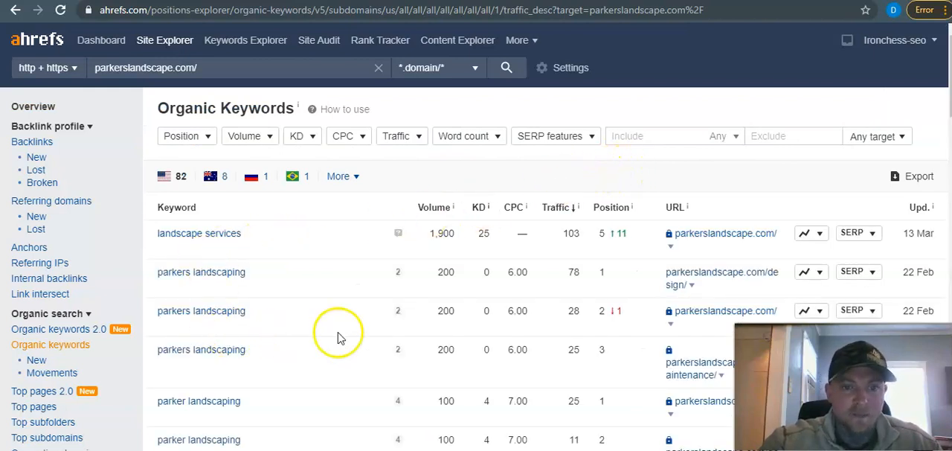
{"action": "mouse_move", "coordinate": [186, 331]}
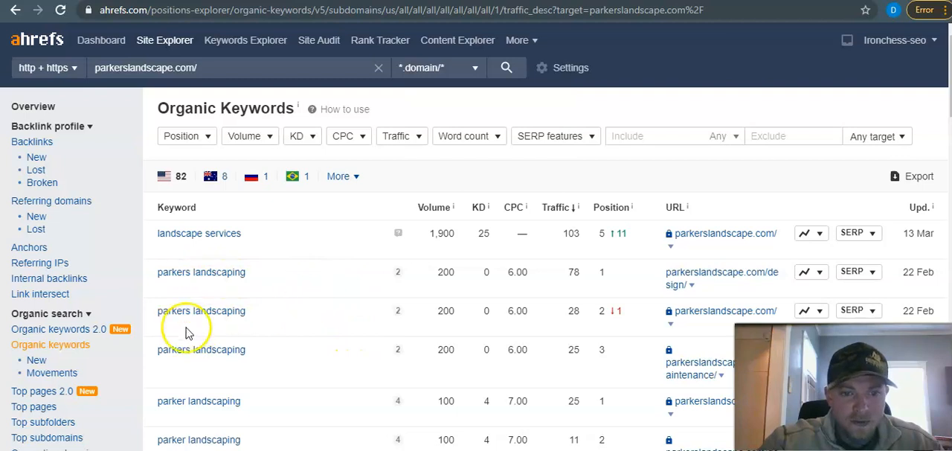
{"action": "scroll", "scroll_direction": "down", "scroll_amount": 3}
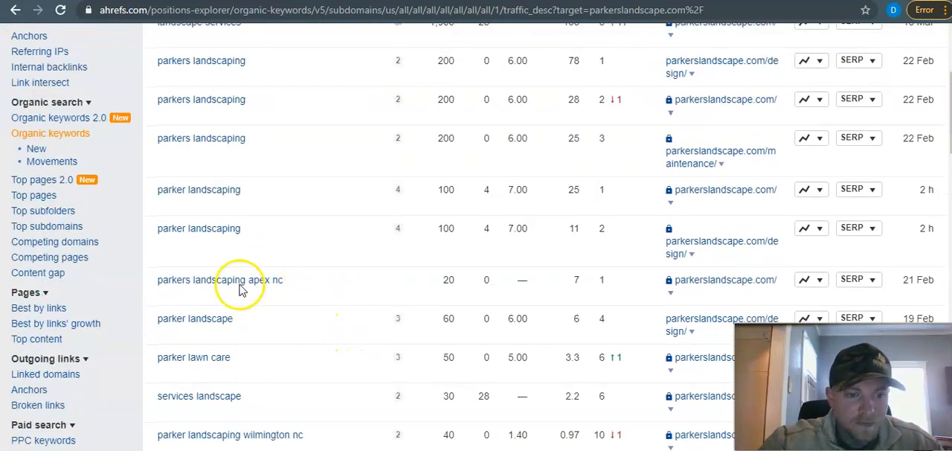
{"action": "scroll", "scroll_direction": "down", "scroll_amount": 3}
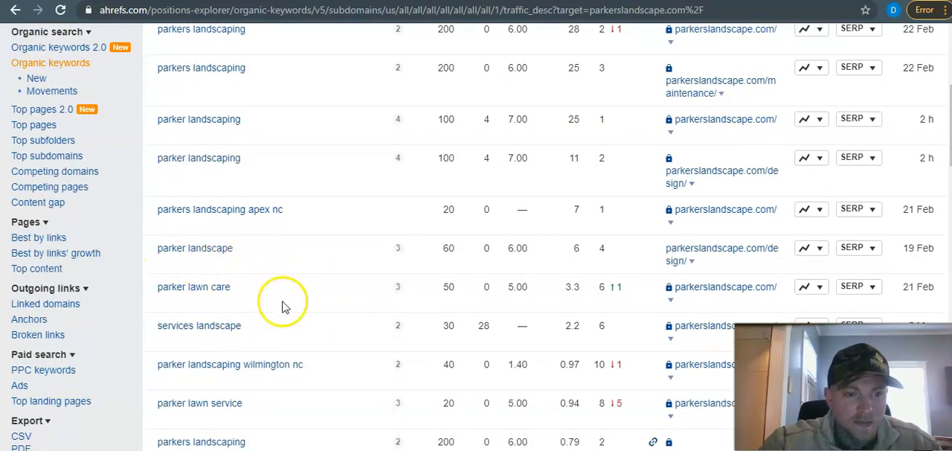
{"action": "scroll", "scroll_direction": "down", "scroll_amount": 3}
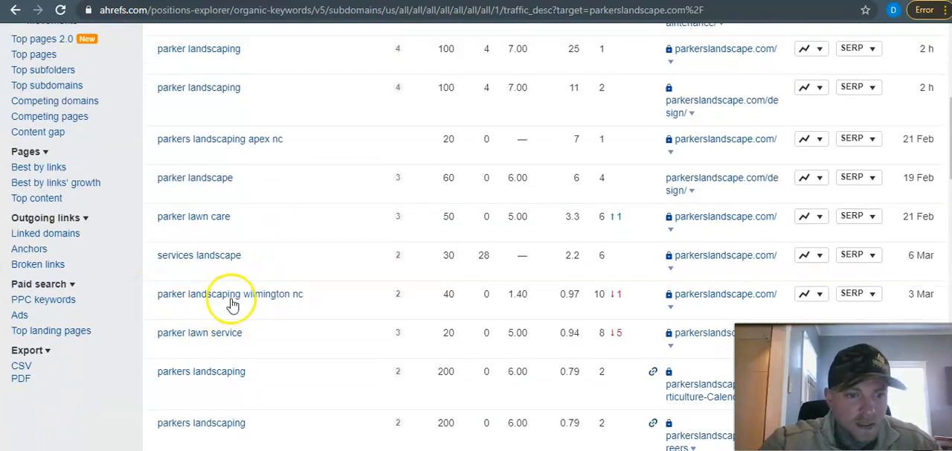
{"action": "scroll", "scroll_direction": "down", "scroll_amount": 3}
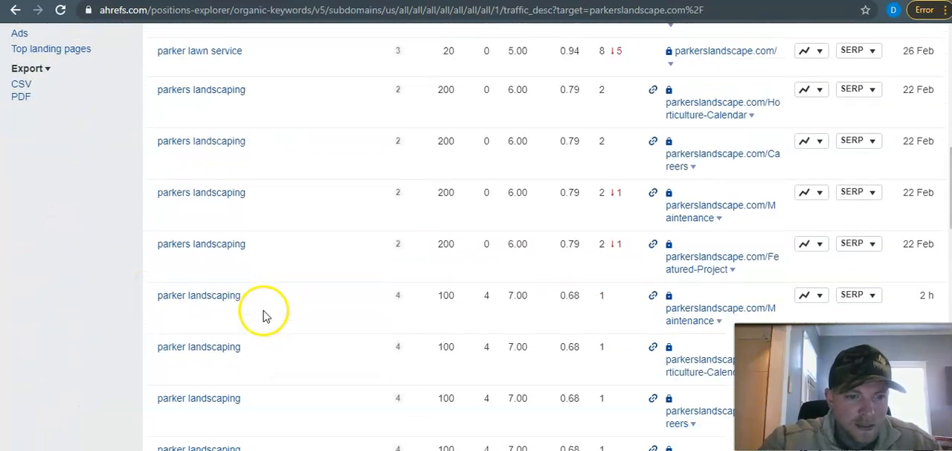
{"action": "mouse_move", "coordinate": [201, 243]}
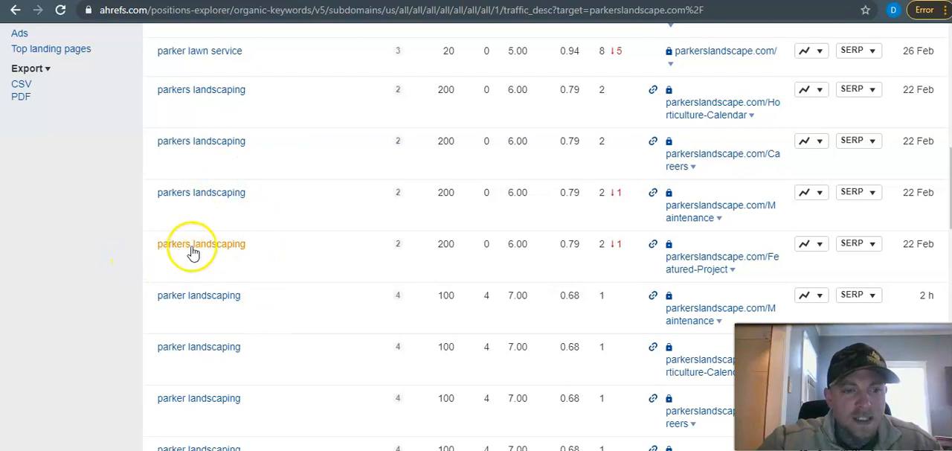
{"action": "mouse_move", "coordinate": [416, 246]}
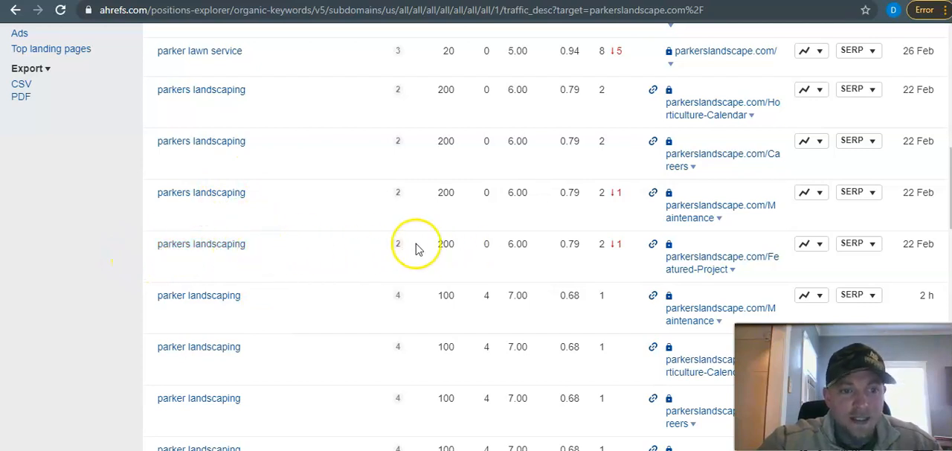
{"action": "scroll", "scroll_direction": "down", "scroll_amount": 3}
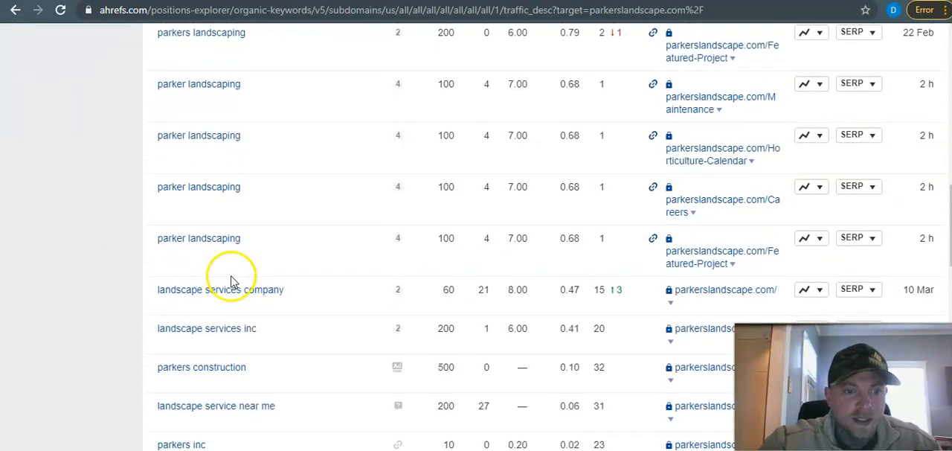
{"action": "mouse_move", "coordinate": [261, 298]}
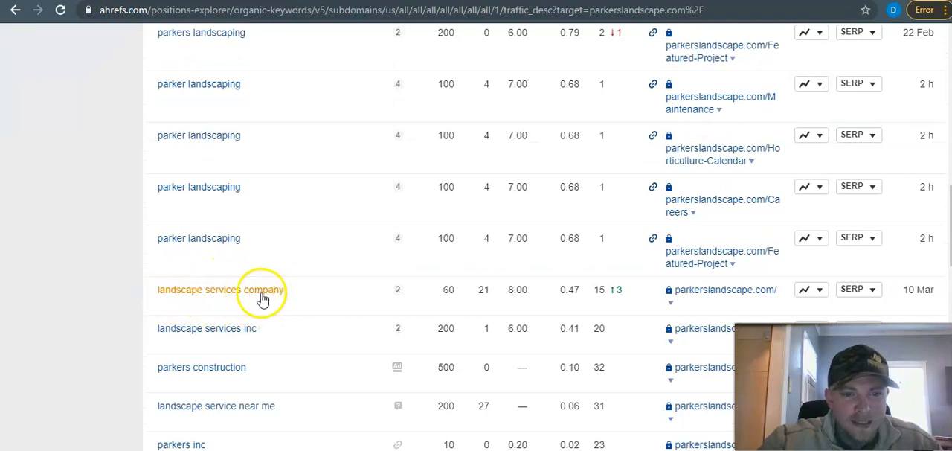
{"action": "scroll", "scroll_direction": "down", "scroll_amount": 3}
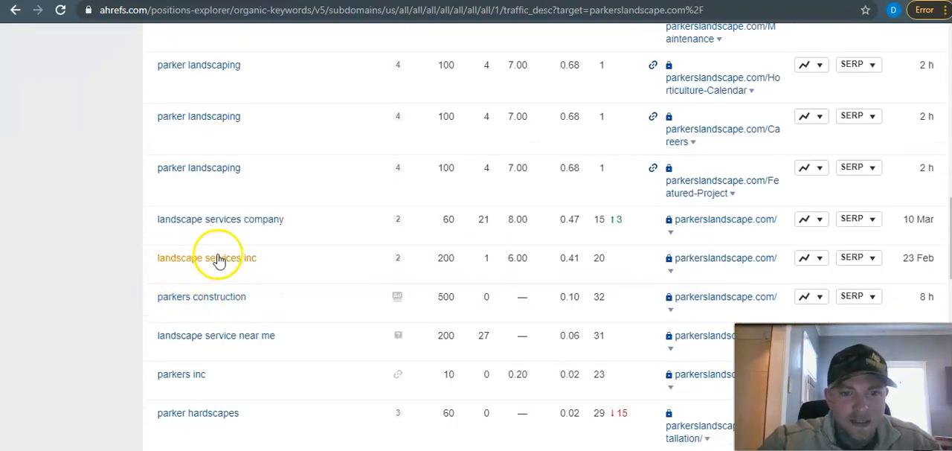
{"action": "mouse_move", "coordinate": [447, 257]}
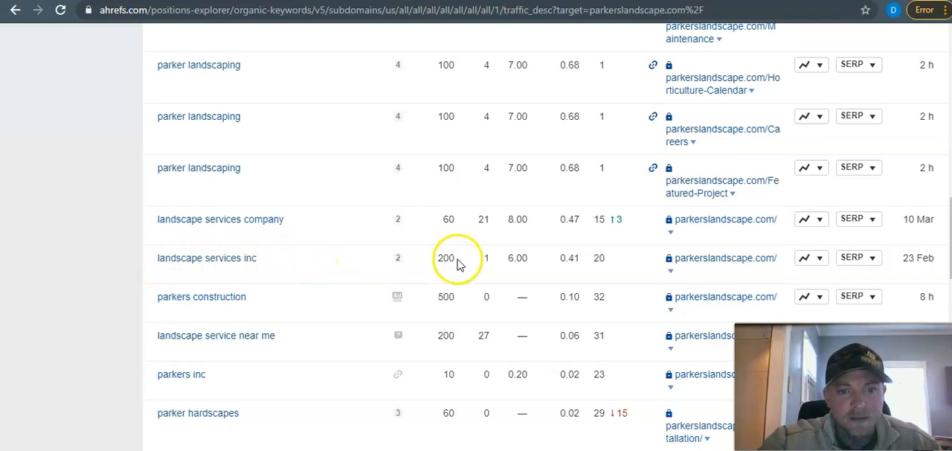
{"action": "double_click", "coordinate": [445, 257]}
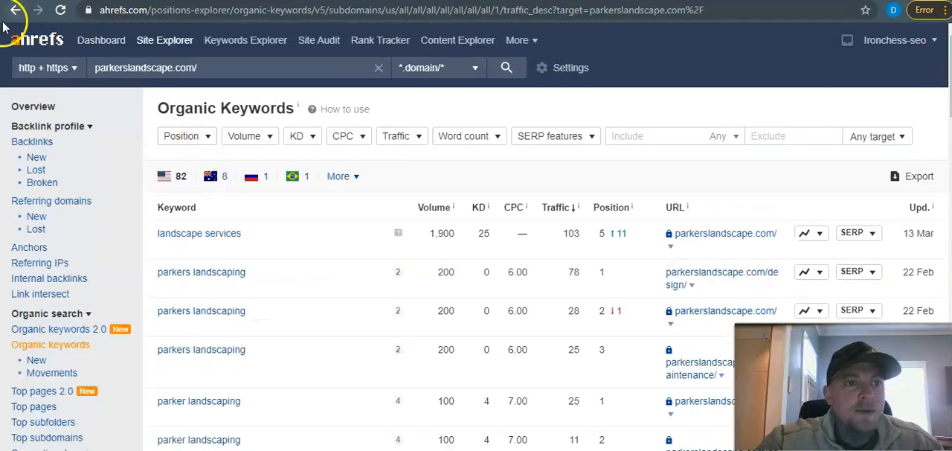
Go back to the parkerslandscape.com Site Explorer overview with 41 backlinks.
{"action": "left_click", "coordinate": [16, 10]}
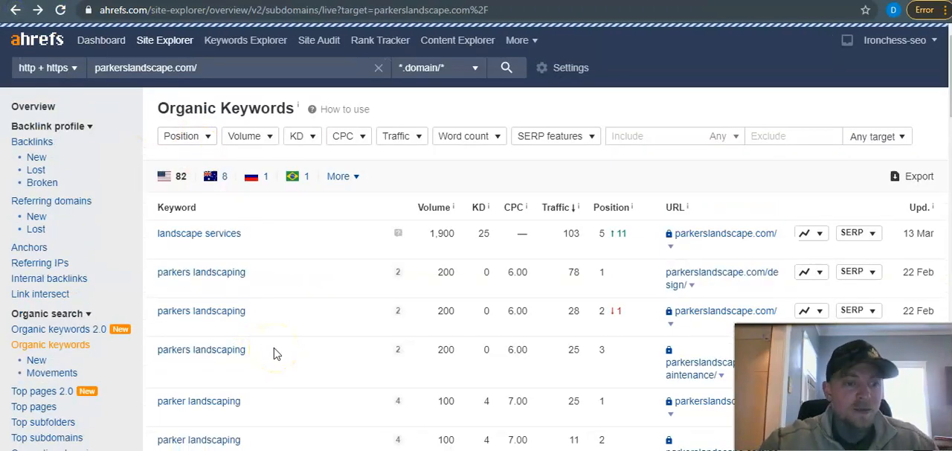
{"action": "left_click", "coordinate": [33, 105]}
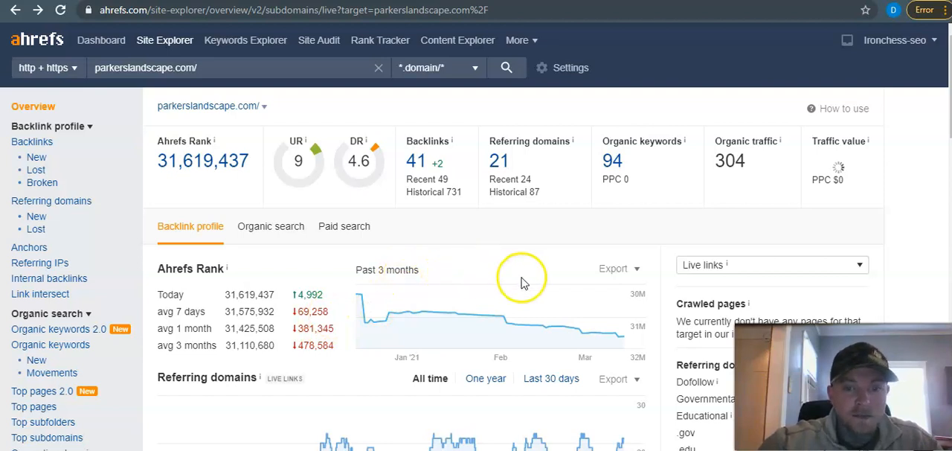
{"action": "mouse_move", "coordinate": [477, 298]}
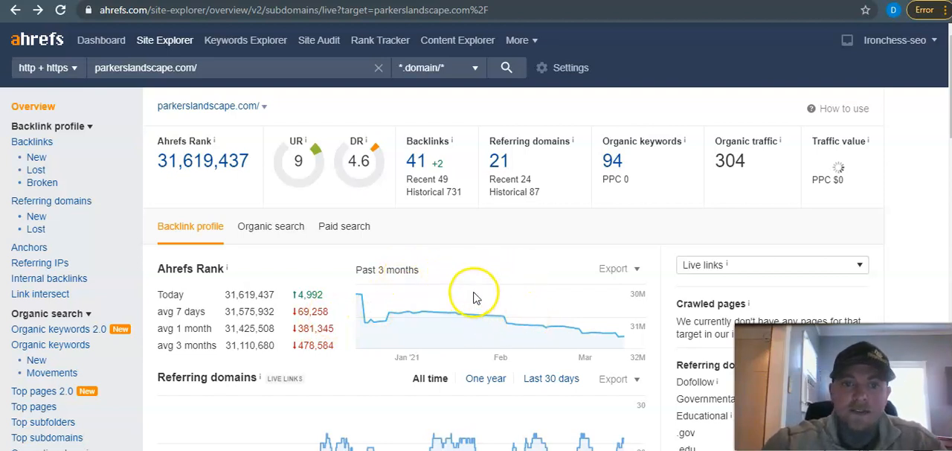